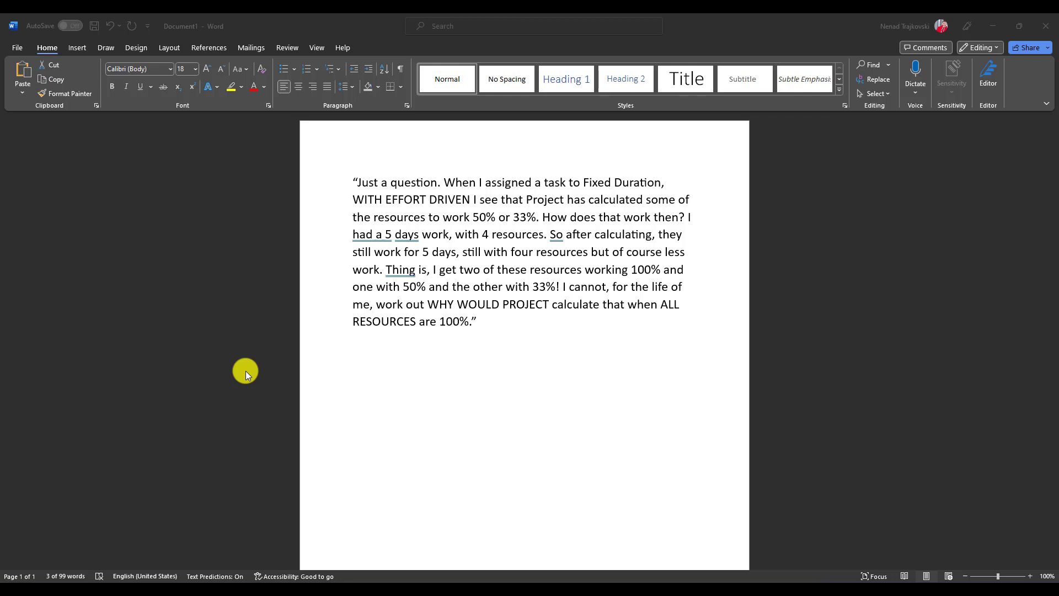
{"action": "mouse_move", "coordinate": [252, 394]}
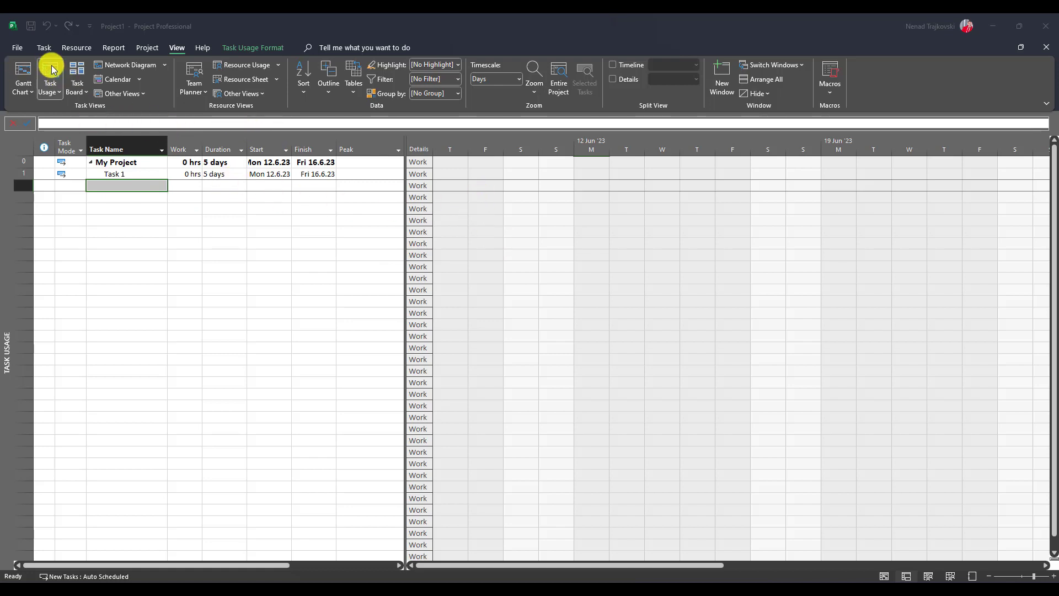
{"action": "mouse_move", "coordinate": [241, 76]}
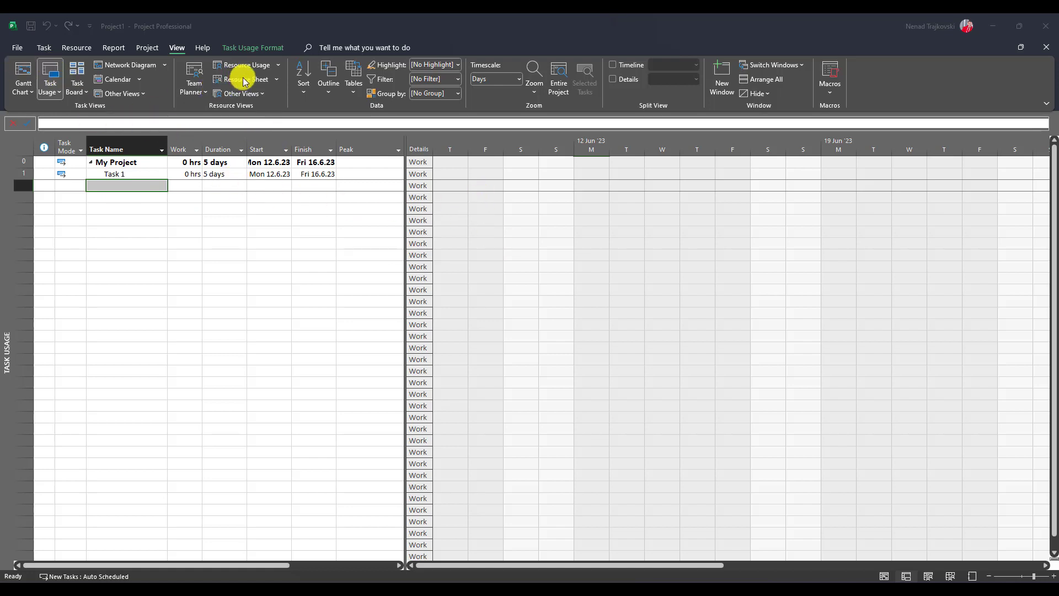
- Check Mary's and another resource's maximum units in the resource list, then return to Task Usage
{"action": "left_click", "coordinate": [246, 79]}
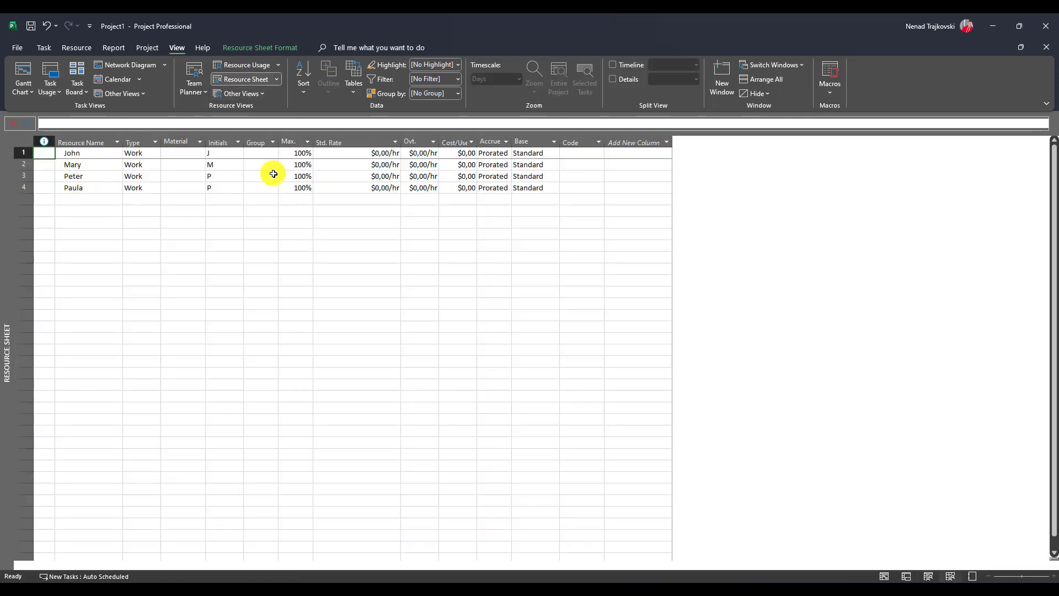
{"action": "left_click", "coordinate": [295, 164]}
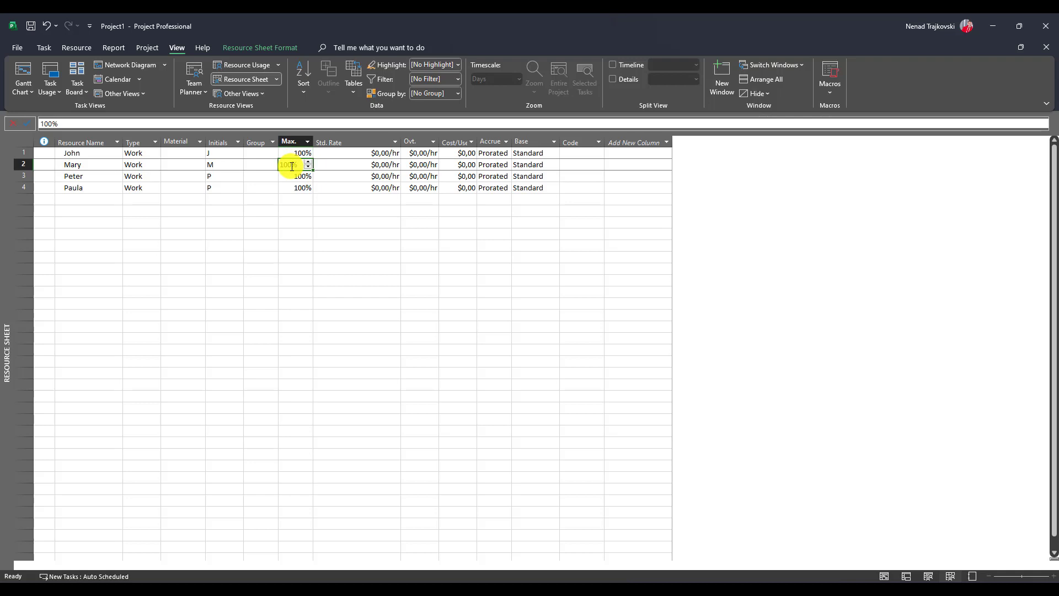
{"action": "left_click", "coordinate": [294, 187]}
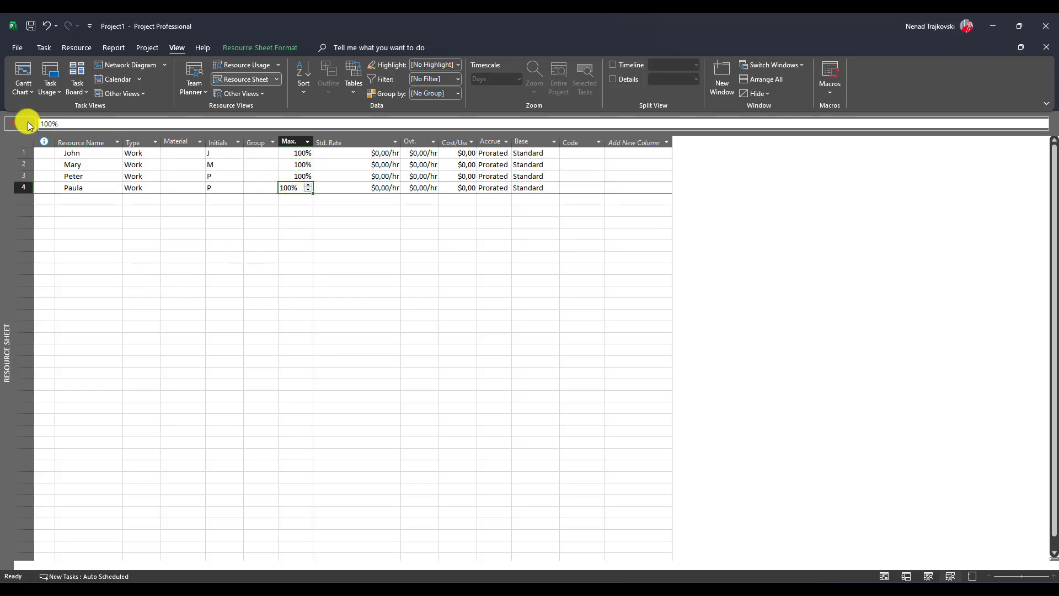
{"action": "left_click", "coordinate": [49, 78]}
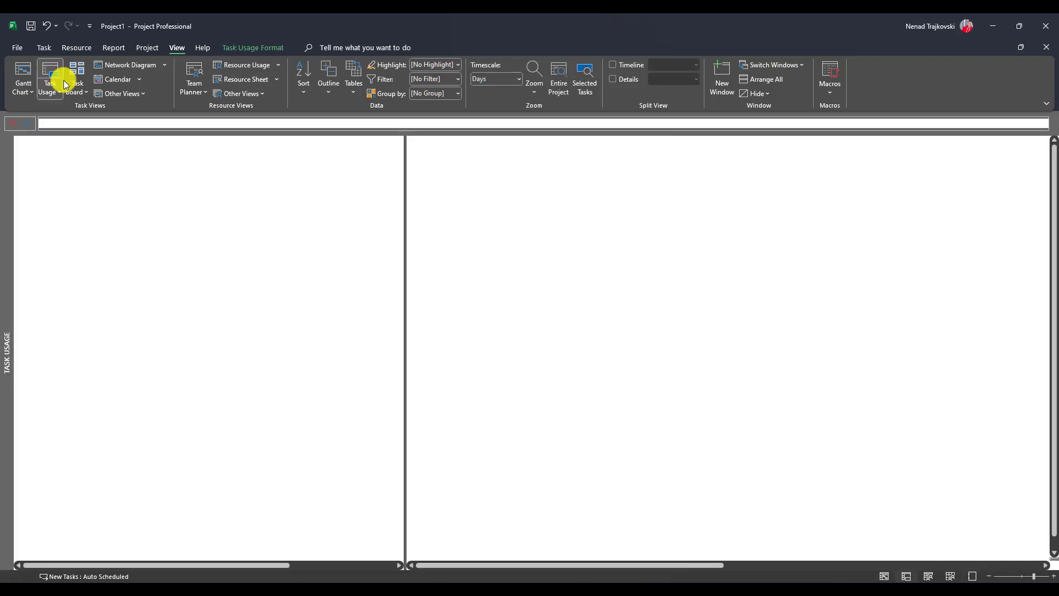
{"action": "left_click", "coordinate": [48, 83]}
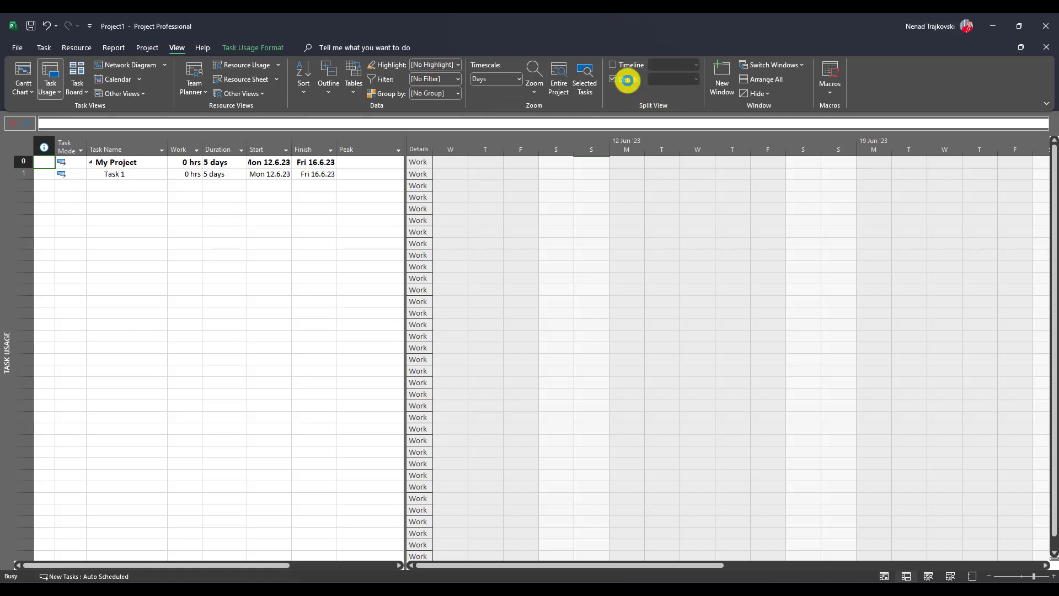
- Split the view with a Task Form showing resource work, and mark Task 1 effort driven
{"action": "left_click", "coordinate": [612, 79]}
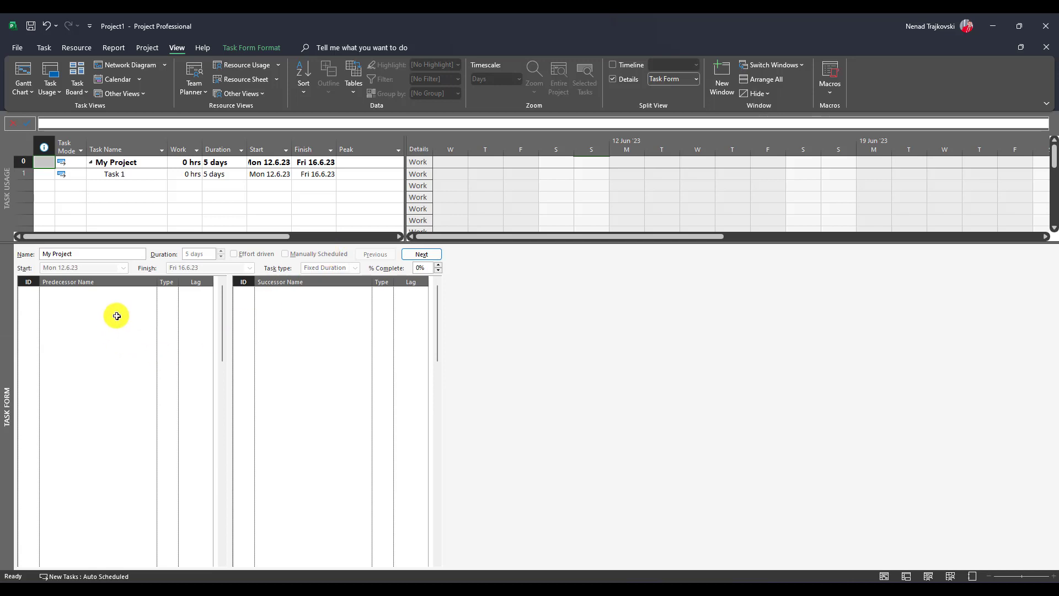
{"action": "right_click", "coordinate": [116, 315]}
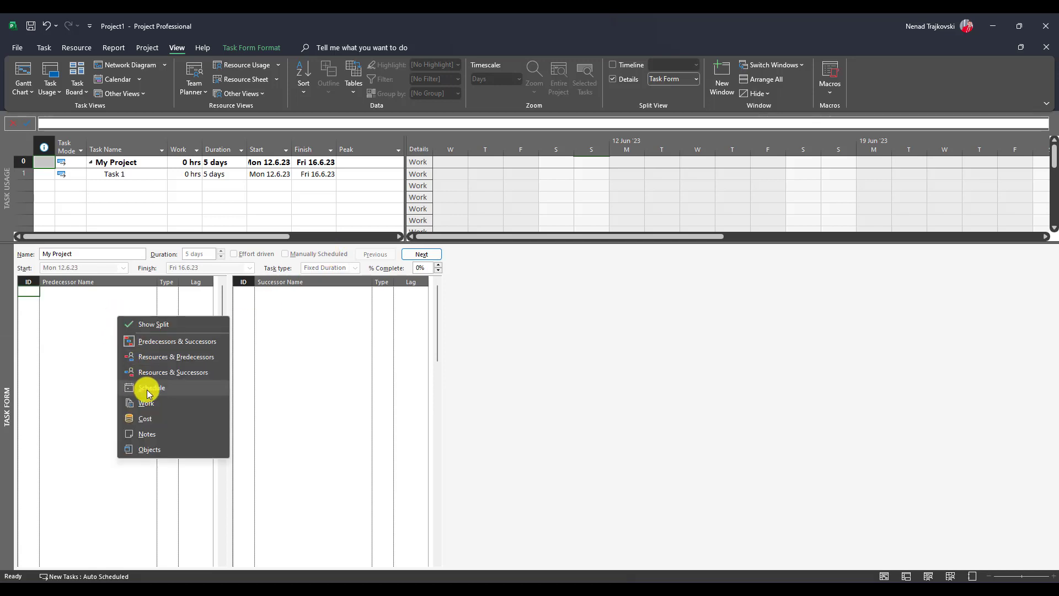
{"action": "left_click", "coordinate": [145, 402]}
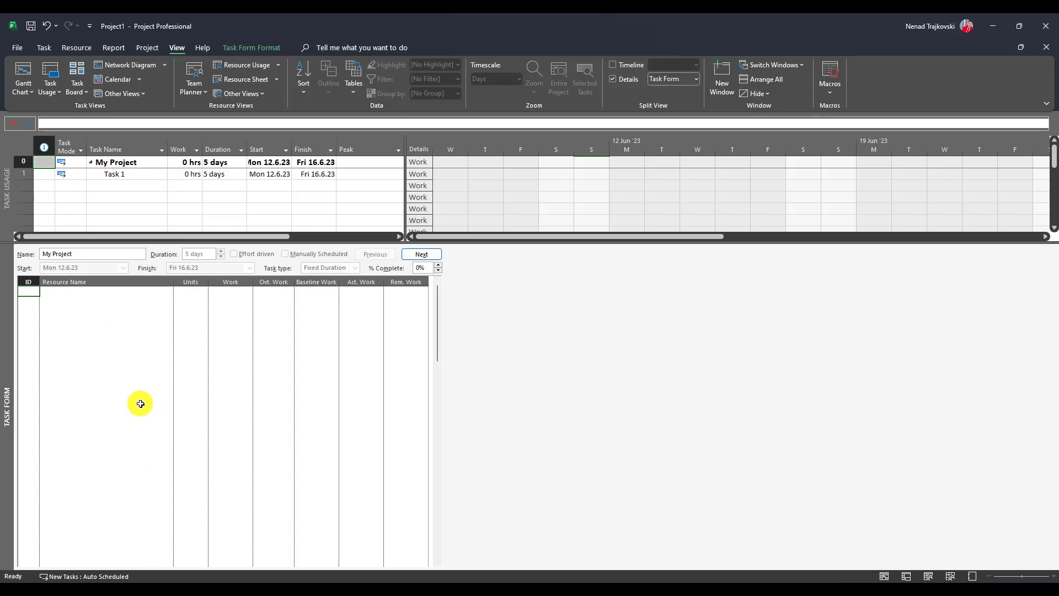
{"action": "left_click", "coordinate": [114, 174]}
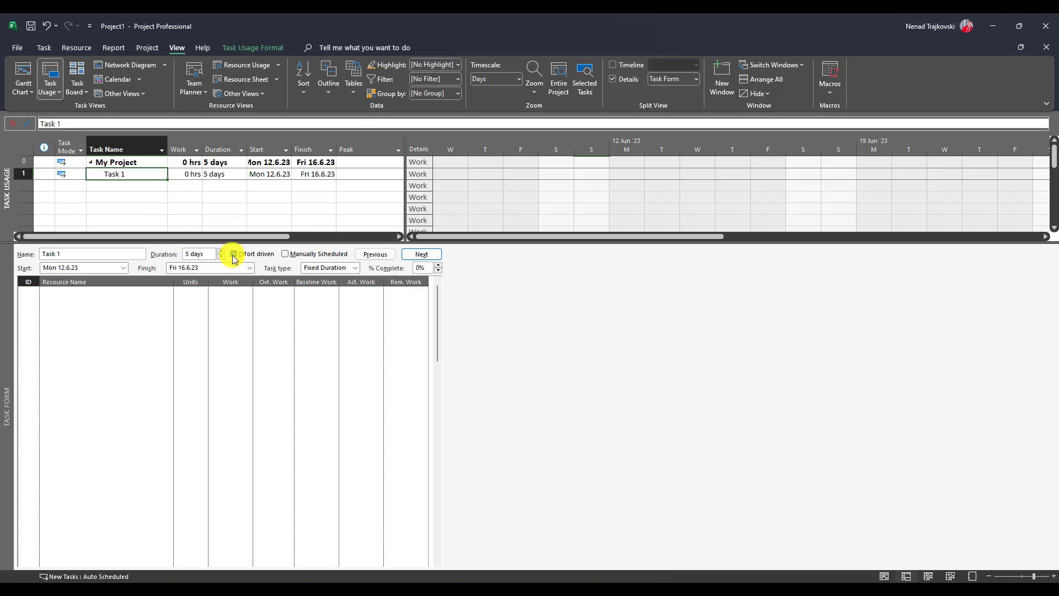
{"action": "left_click", "coordinate": [234, 254]}
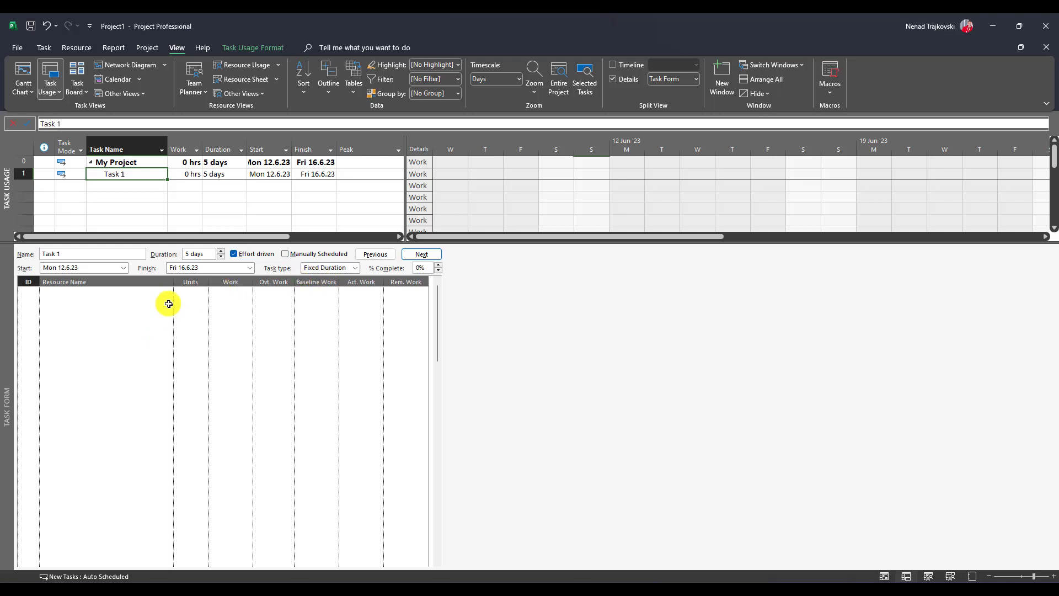
{"action": "mouse_move", "coordinate": [169, 293]}
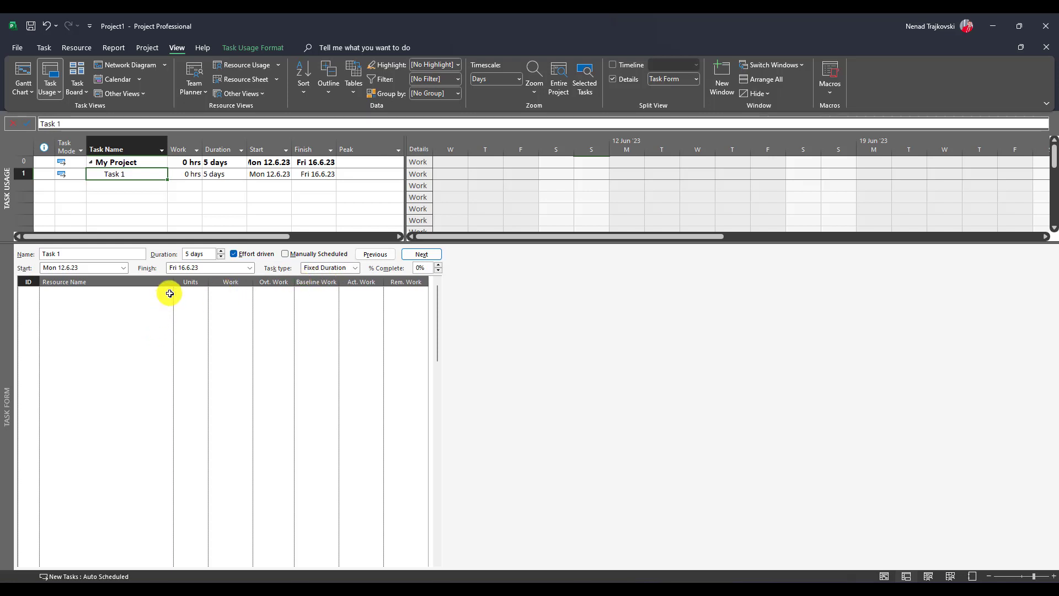
- Enter John, Mary, Peter and Paula as Task 1 resources, each getting 40 hours
{"action": "left_click", "coordinate": [102, 291]}
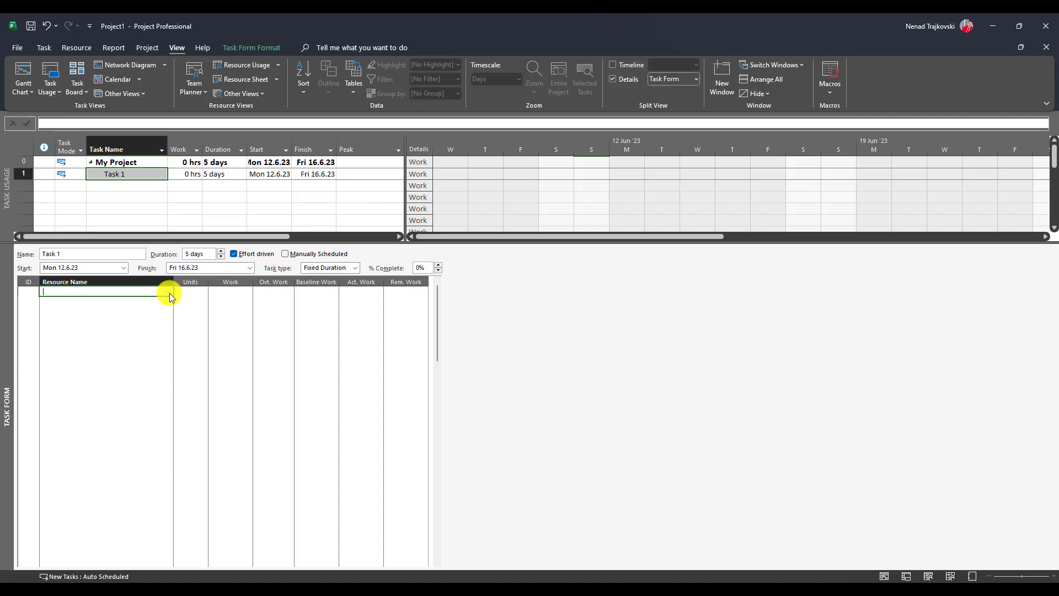
{"action": "type", "text": "John"}
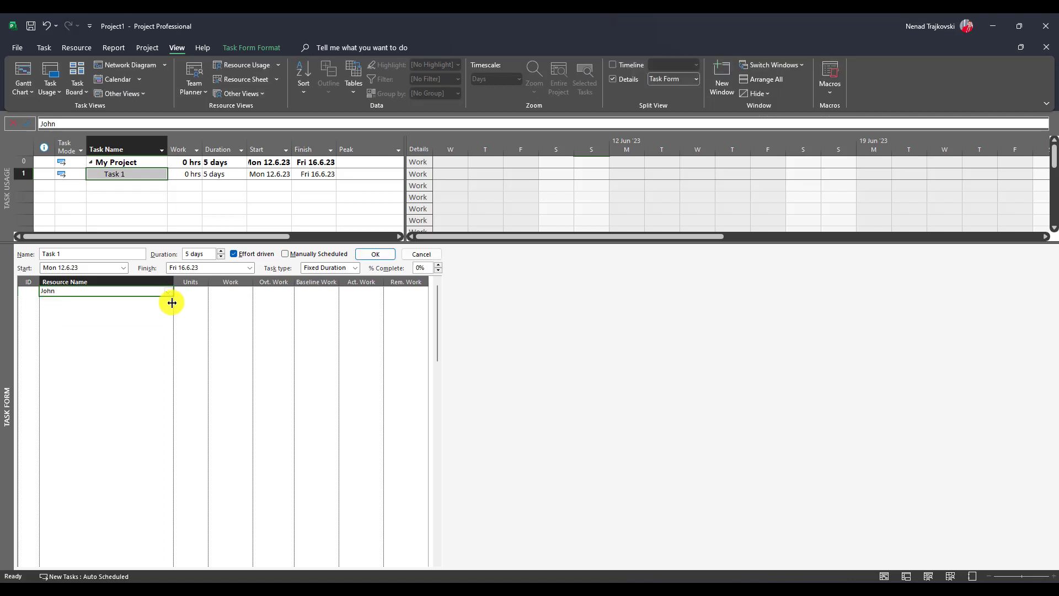
{"action": "type", "text": "Mary"}
{"action": "left_click", "coordinate": [106, 311]}
{"action": "type", "text": "Peter"}
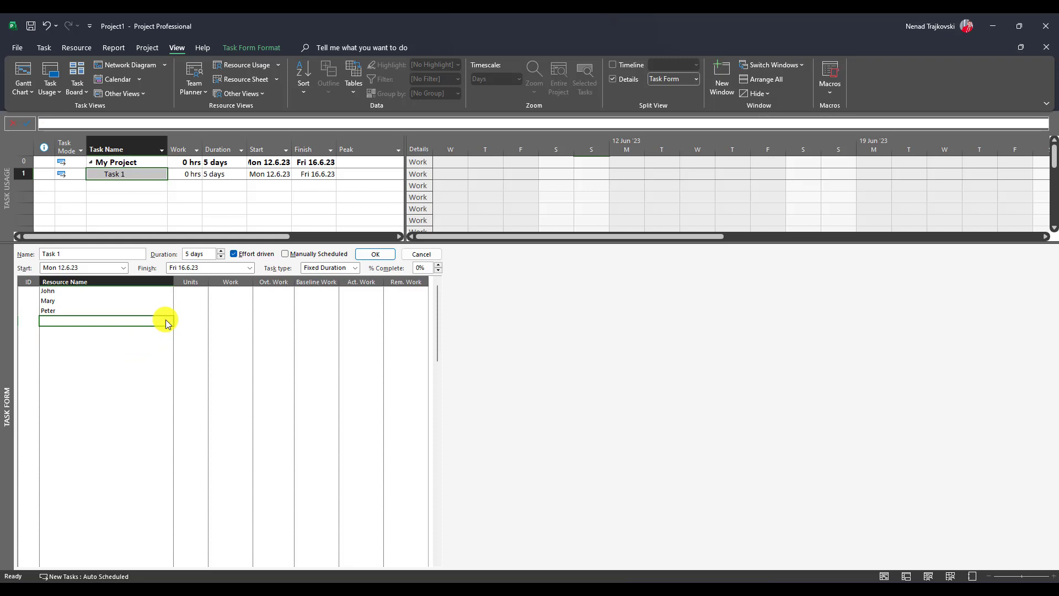
{"action": "type", "text": "Paula"}
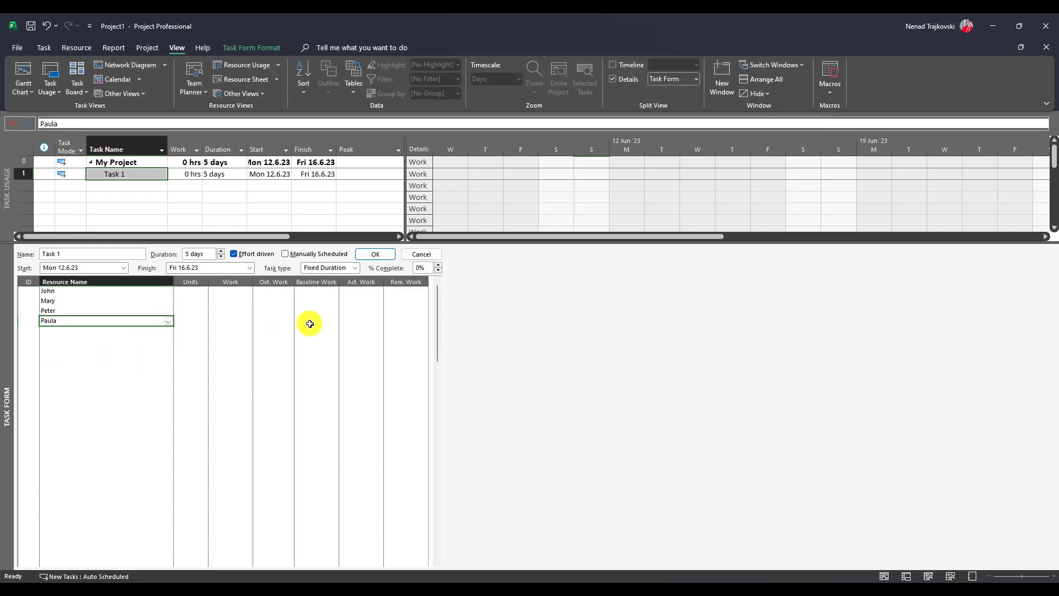
{"action": "left_click", "coordinate": [374, 254]}
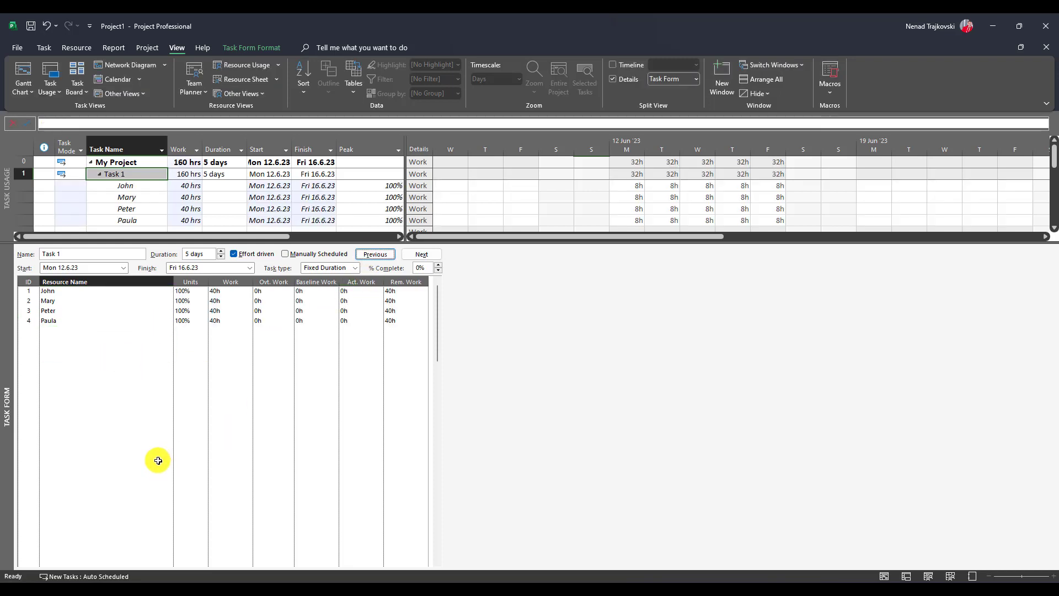
{"action": "mouse_move", "coordinate": [194, 294]}
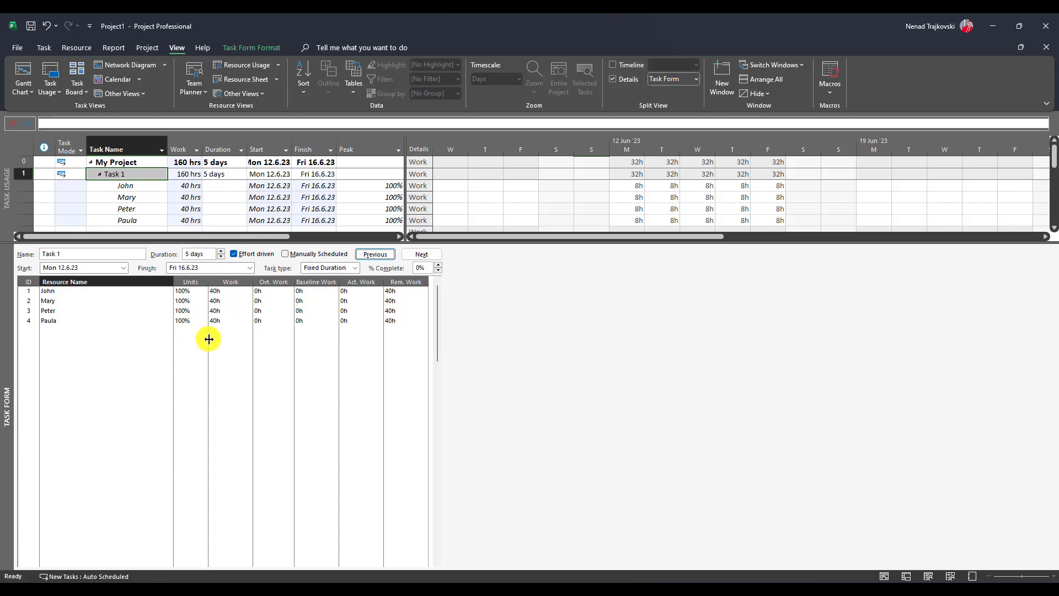
{"action": "mouse_move", "coordinate": [215, 369]}
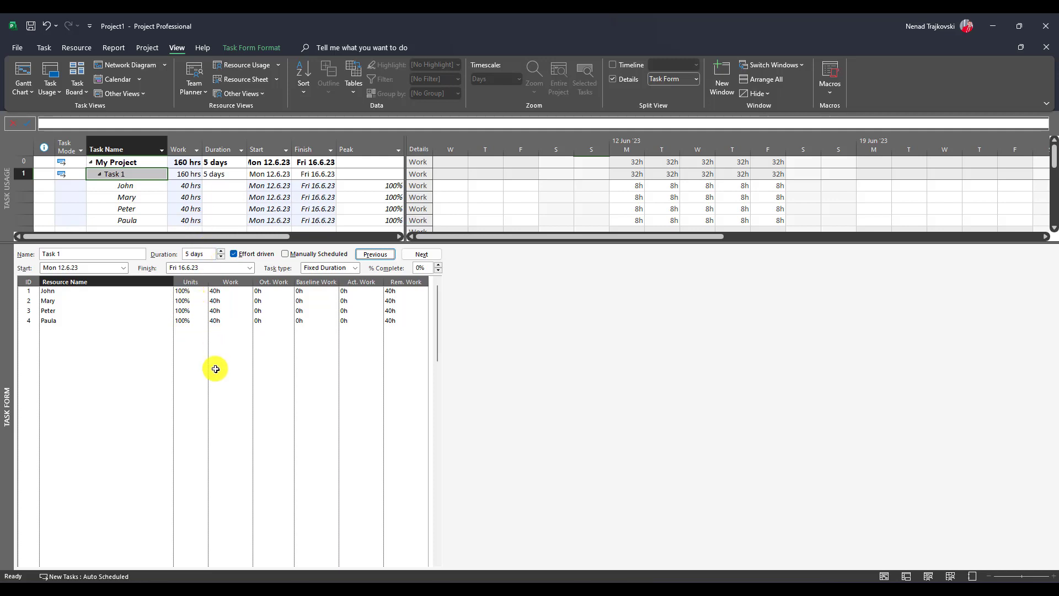
{"action": "mouse_move", "coordinate": [565, 233]}
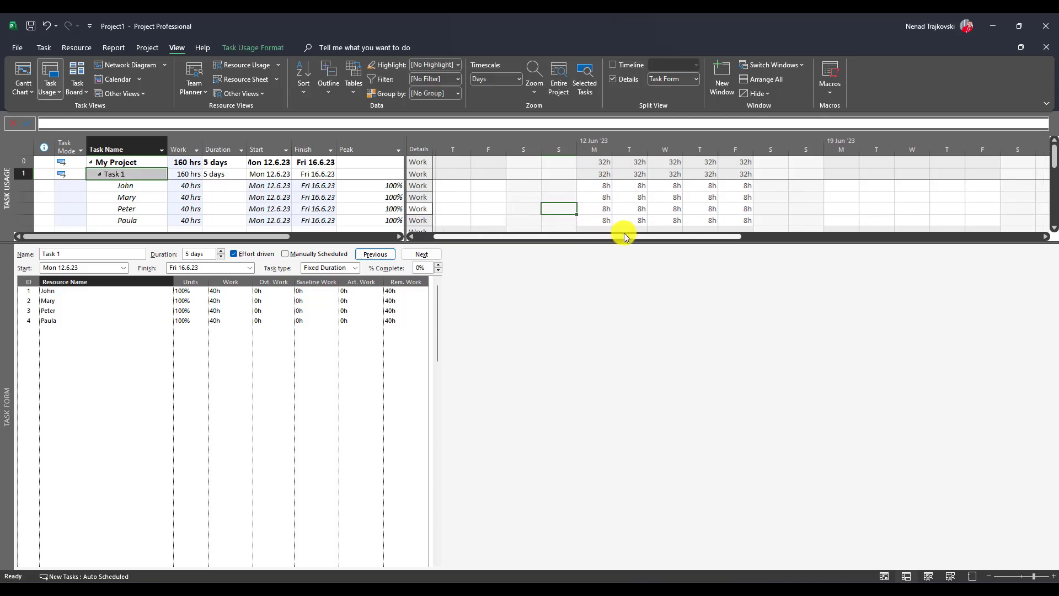
{"action": "left_click_drag", "start_coordinate": [625, 236], "coordinate": [534, 236]}
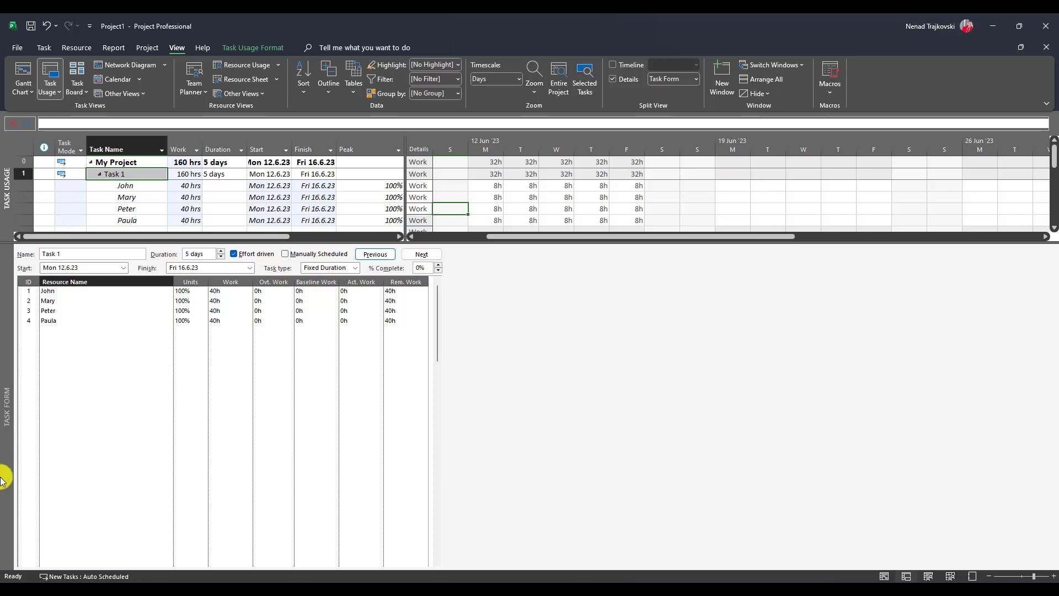
{"action": "mouse_move", "coordinate": [171, 425]}
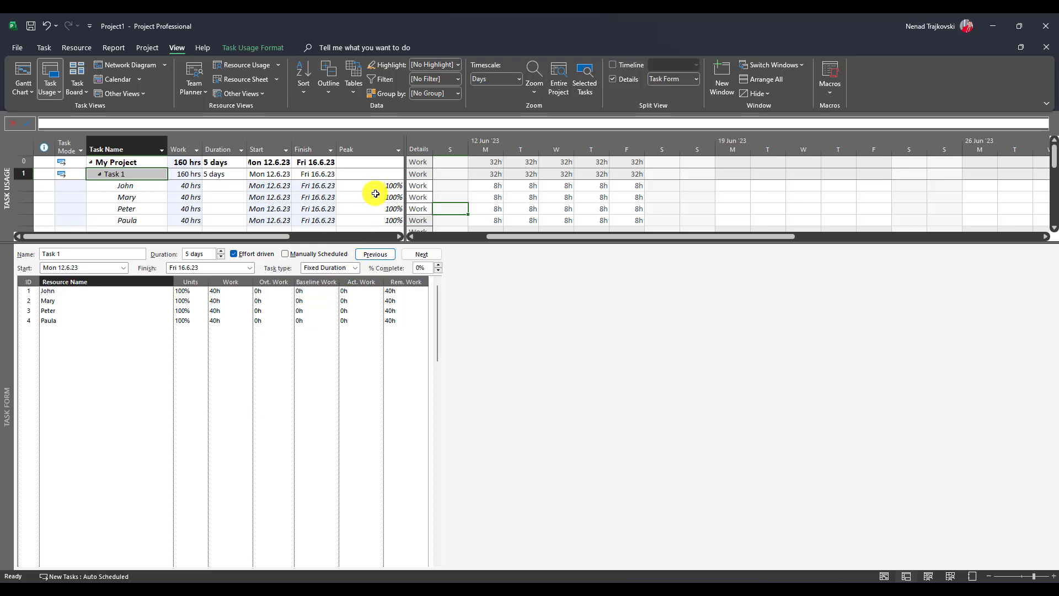
{"action": "mouse_move", "coordinate": [90, 305]}
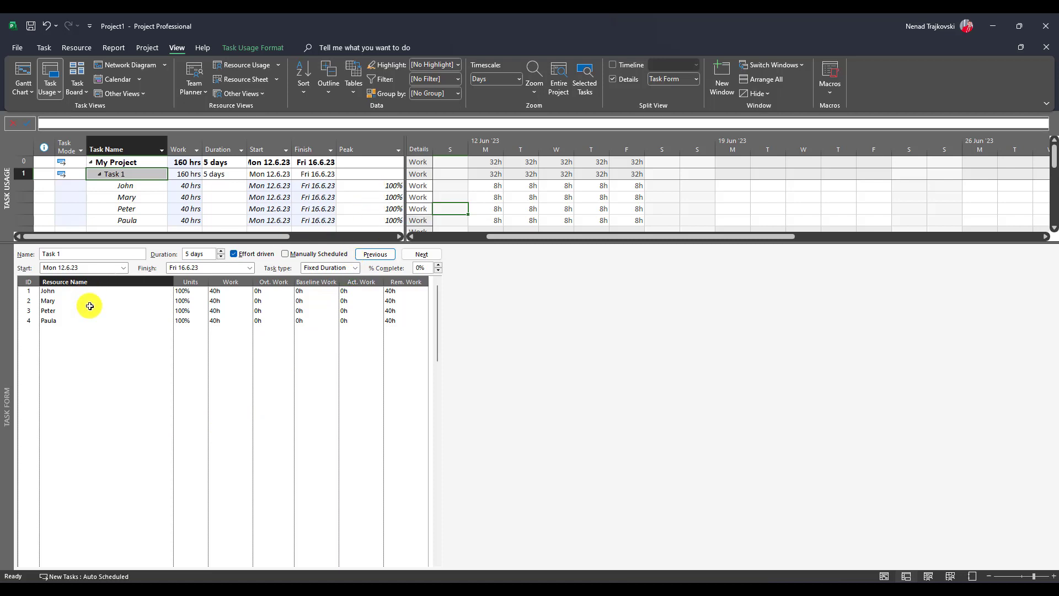
- Remove the other resource rows so John alone carries Task 1's 40 hours at 100%
{"action": "left_click", "coordinate": [99, 291]}
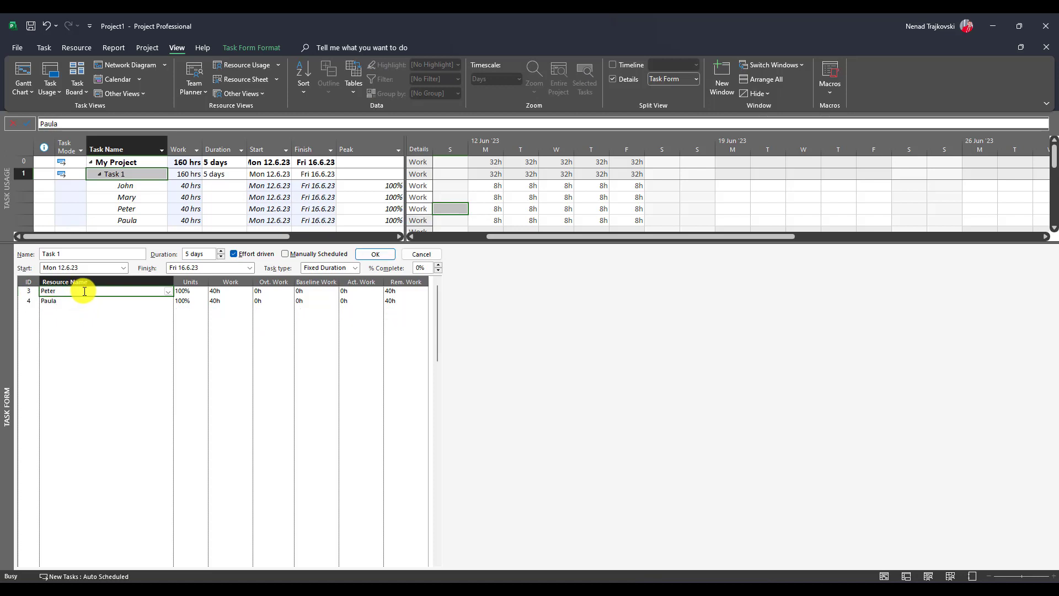
{"action": "left_click", "coordinate": [376, 253]}
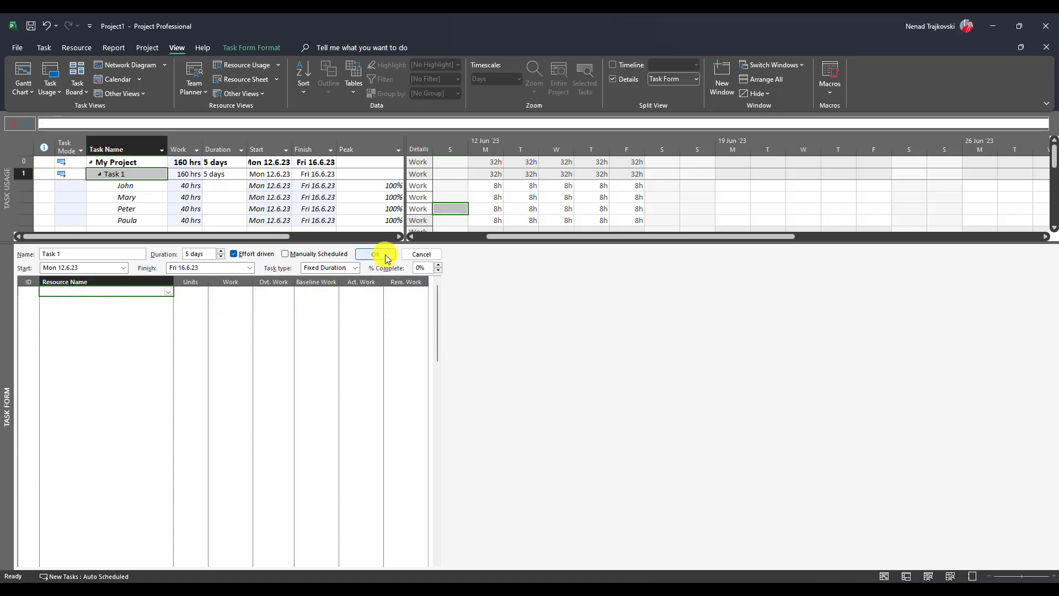
{"action": "left_click", "coordinate": [376, 254]}
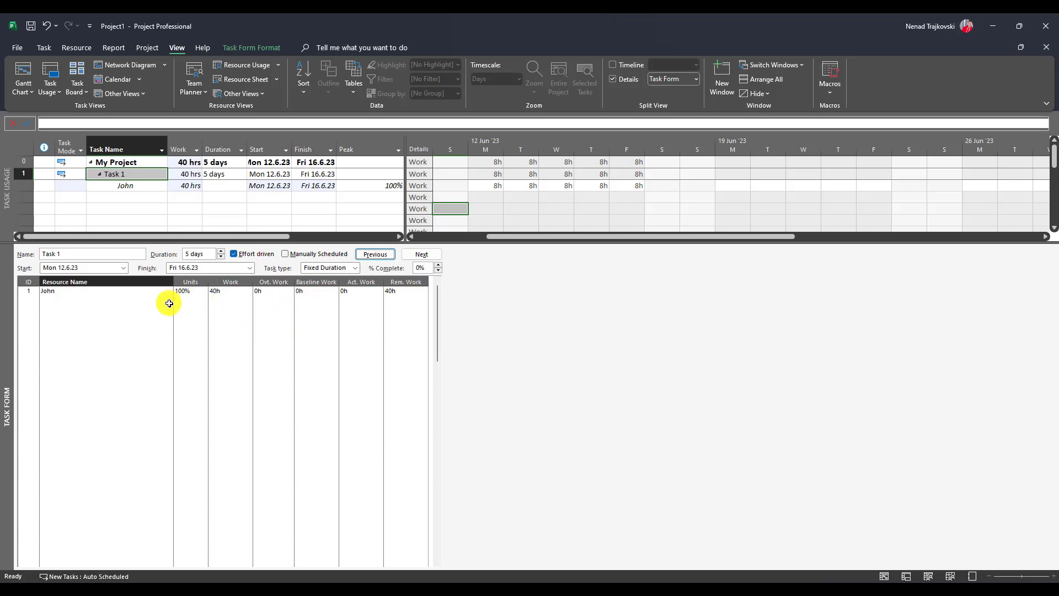
- Enter Mary below John in the Task Form, splitting the work to 20 hours each
{"action": "left_click", "coordinate": [101, 301]}
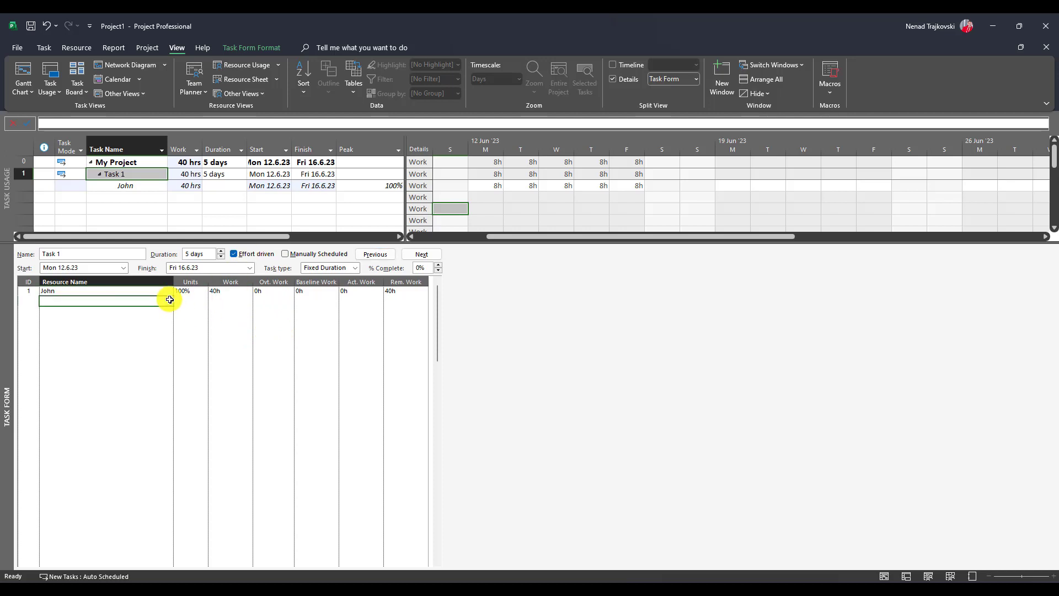
{"action": "type", "text": "Mary"}
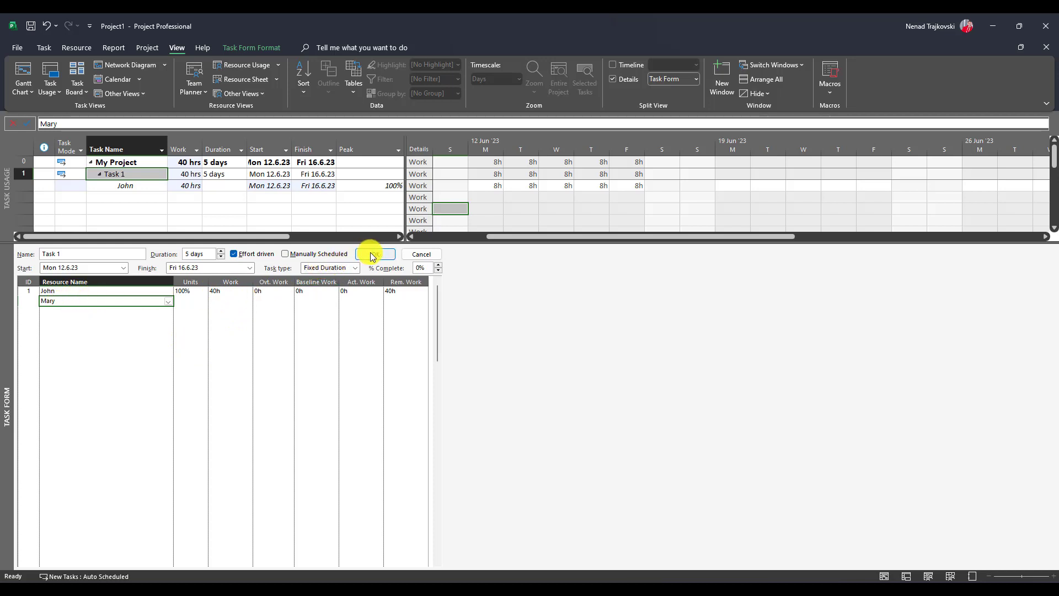
{"action": "left_click", "coordinate": [375, 254]}
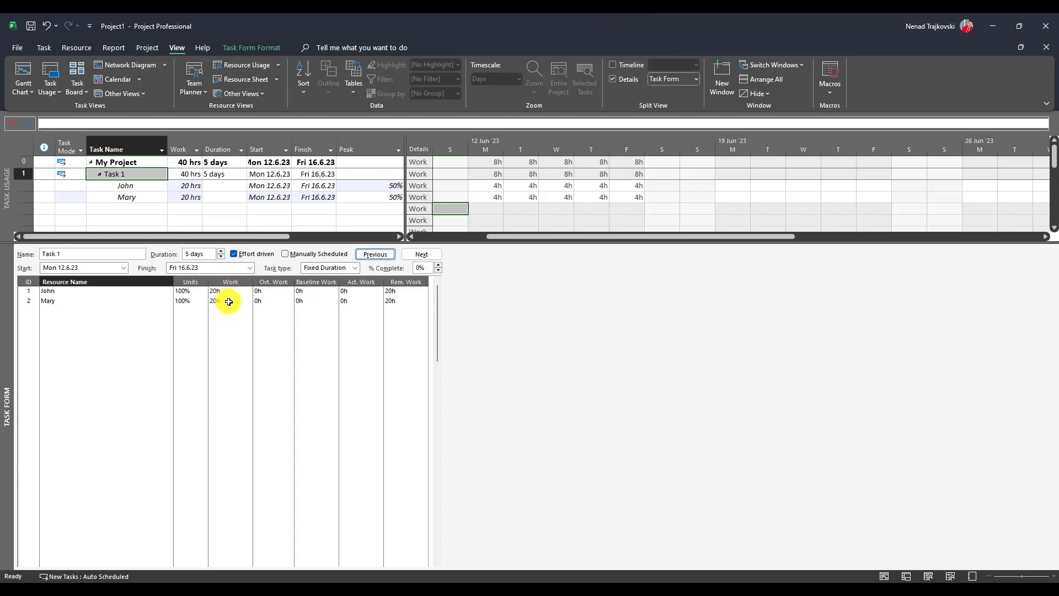
{"action": "mouse_move", "coordinate": [225, 292]}
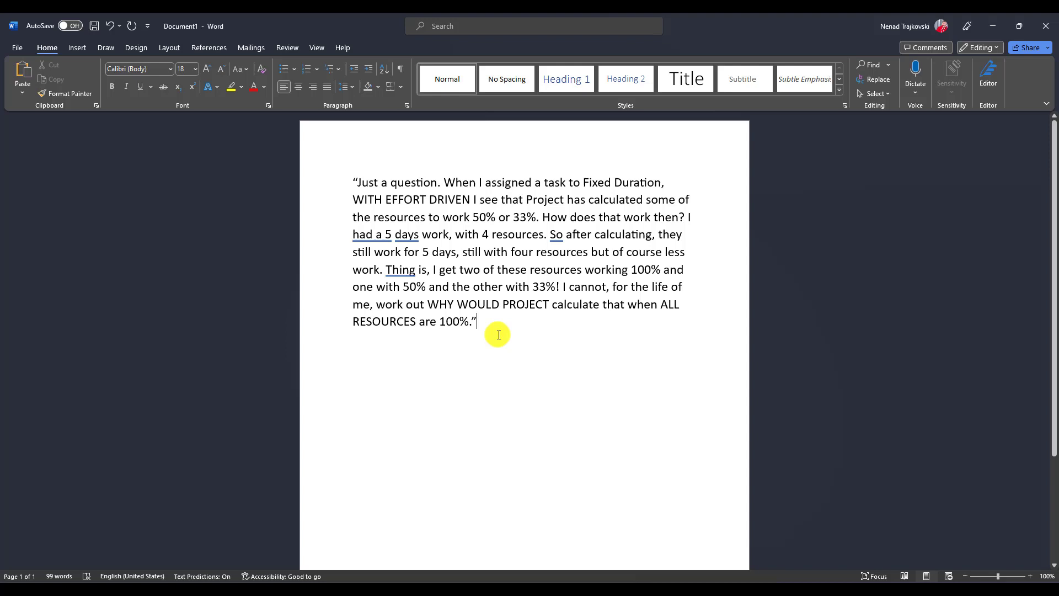
- Type 'Work = Duration * PEAK Units' on a new line, centred with a larger font
{"action": "key", "text": "enter"}
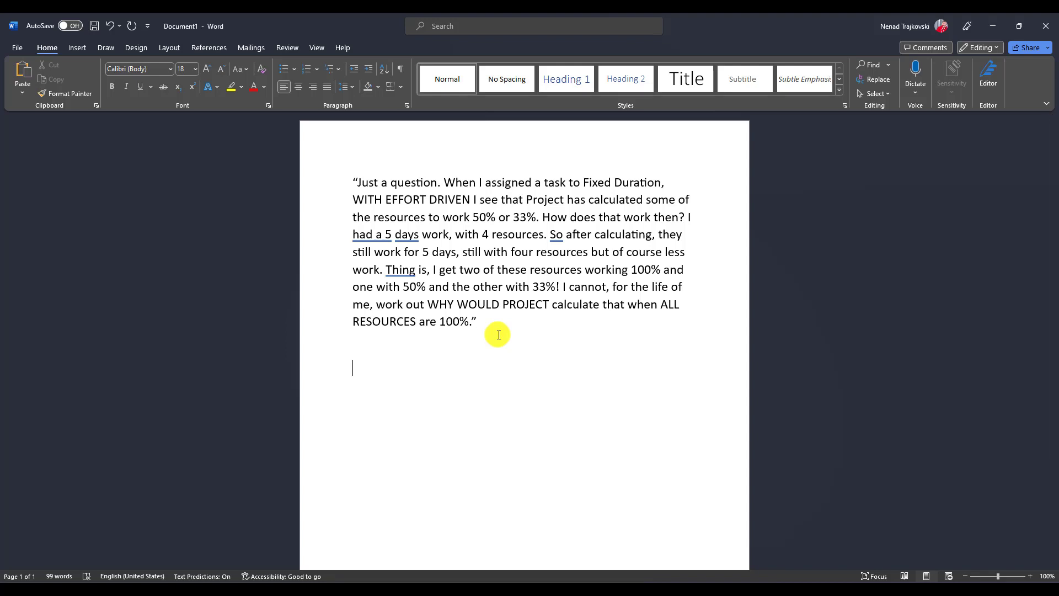
{"action": "type", "text": "Work"}
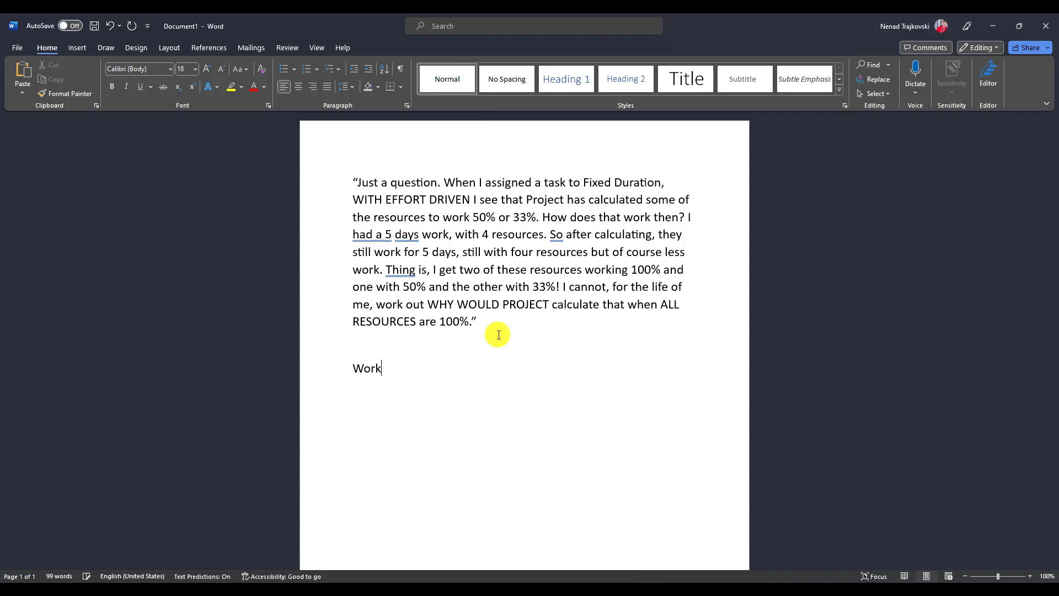
{"action": "type", "text": "= Du"}
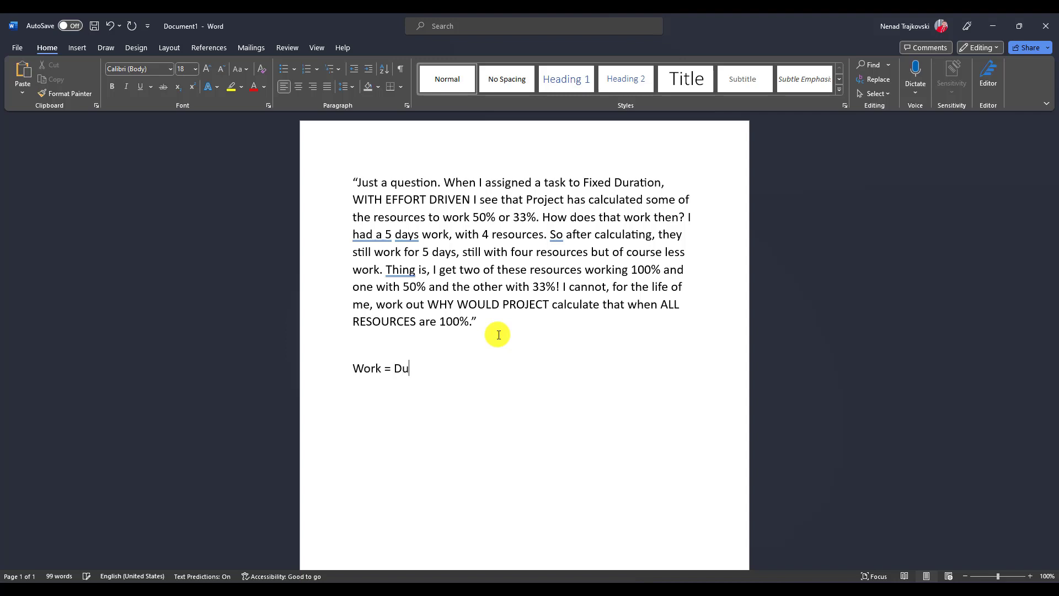
{"action": "type", "text": "ration"}
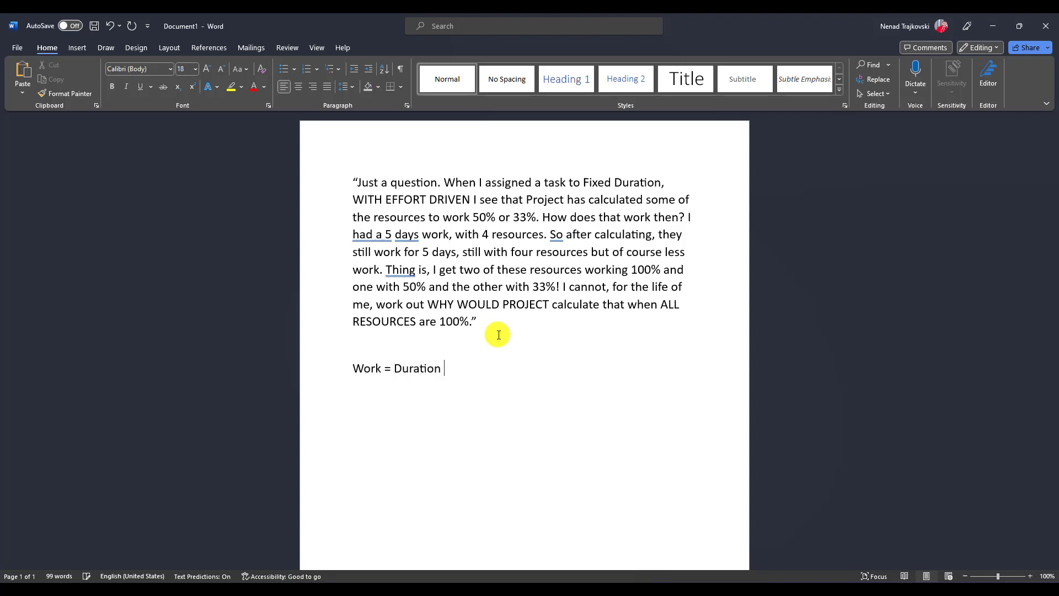
{"action": "type", "text": "* PE"}
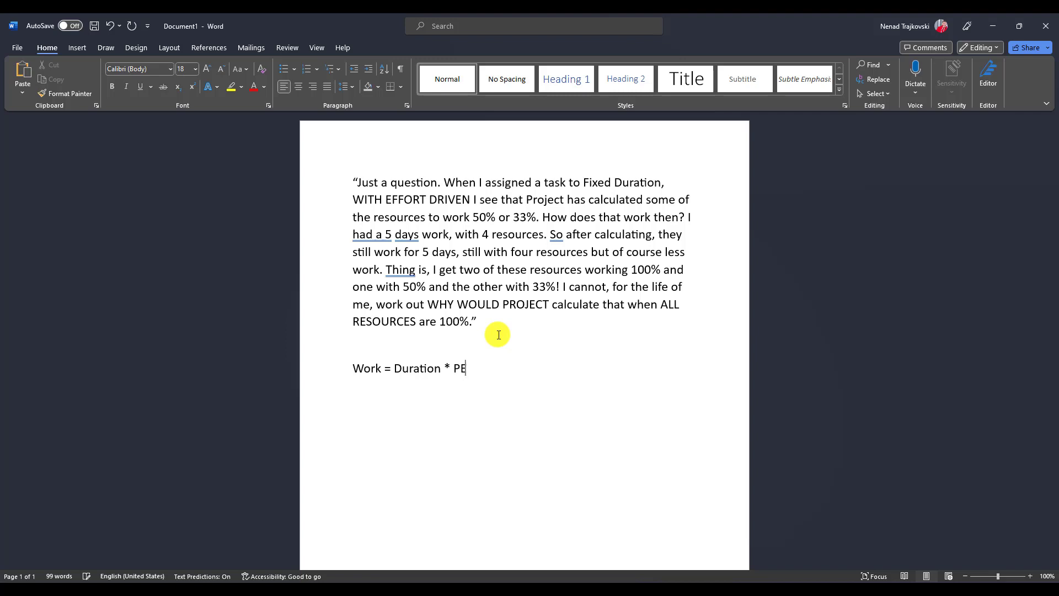
{"action": "type", "text": "AK Units"}
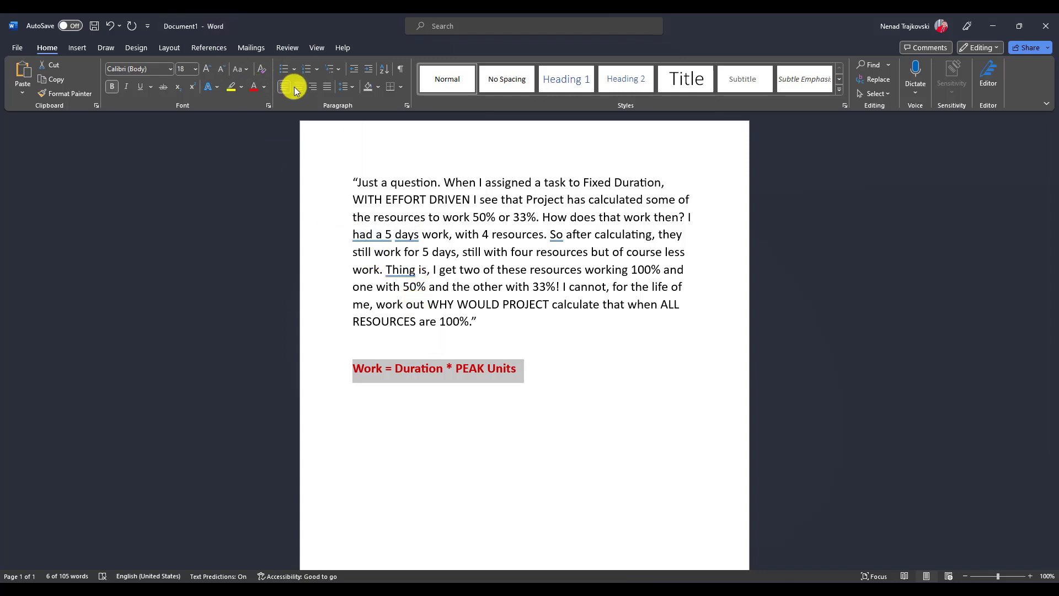
{"action": "left_click", "coordinate": [312, 87]}
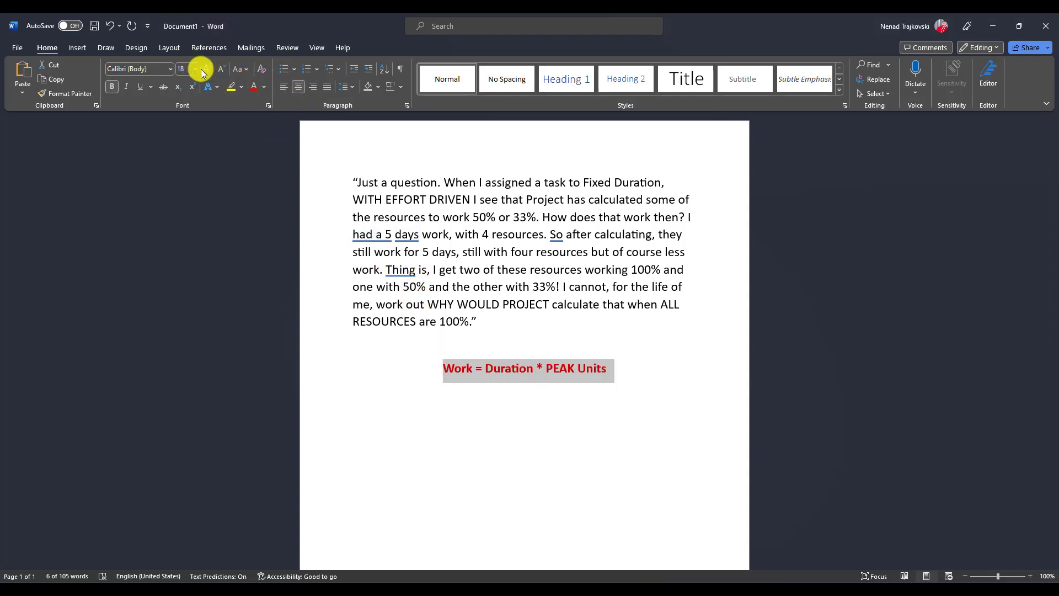
{"action": "left_click", "coordinate": [196, 69]}
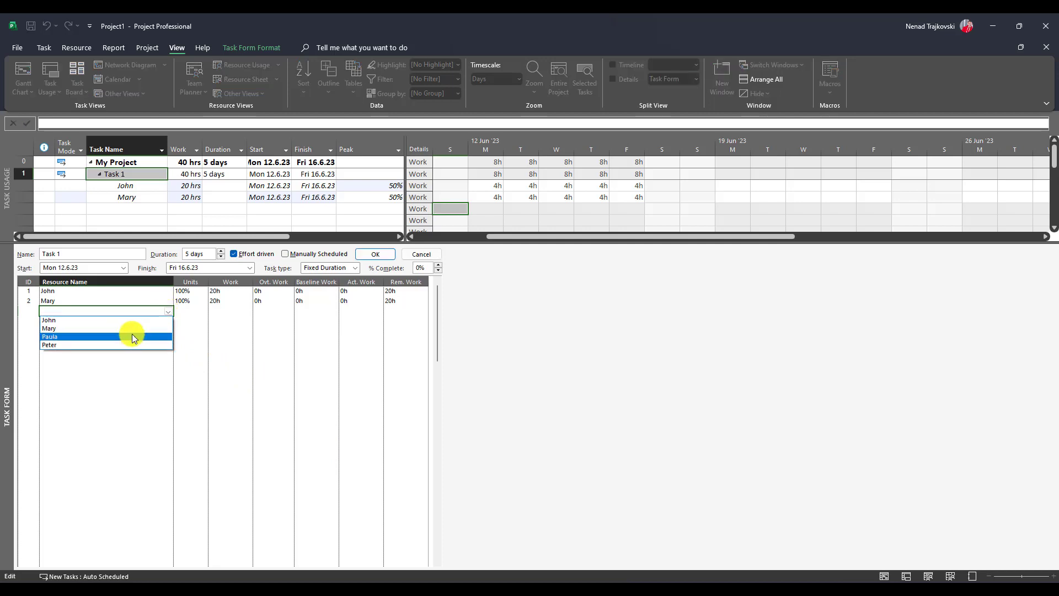
- Pick Peter as Task 1's third resource, giving each resource 13.33 hours
{"action": "left_click", "coordinate": [49, 345]}
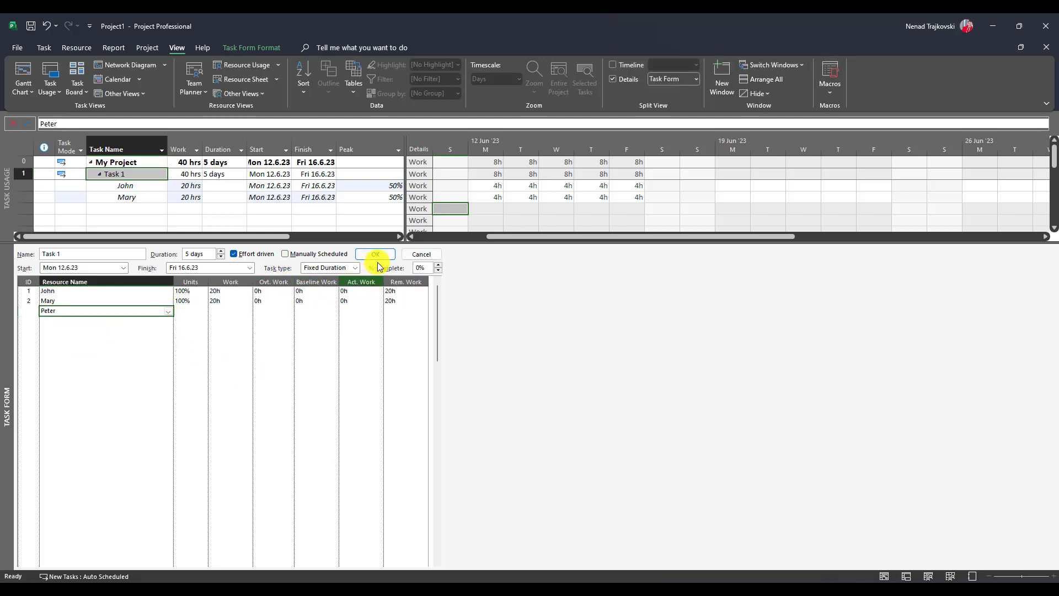
{"action": "left_click", "coordinate": [375, 254]}
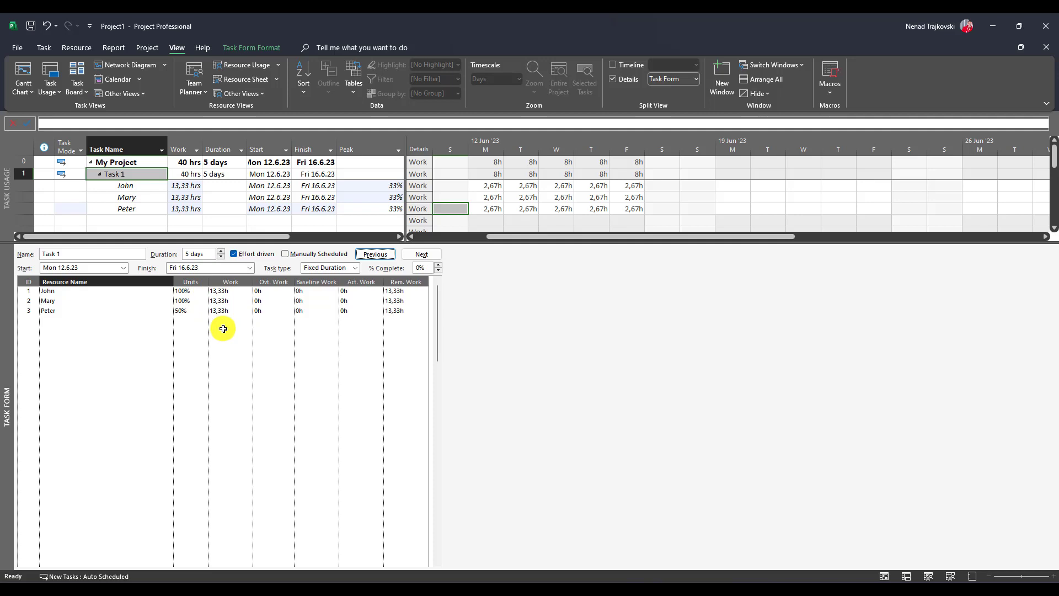
{"action": "mouse_move", "coordinate": [493, 203]}
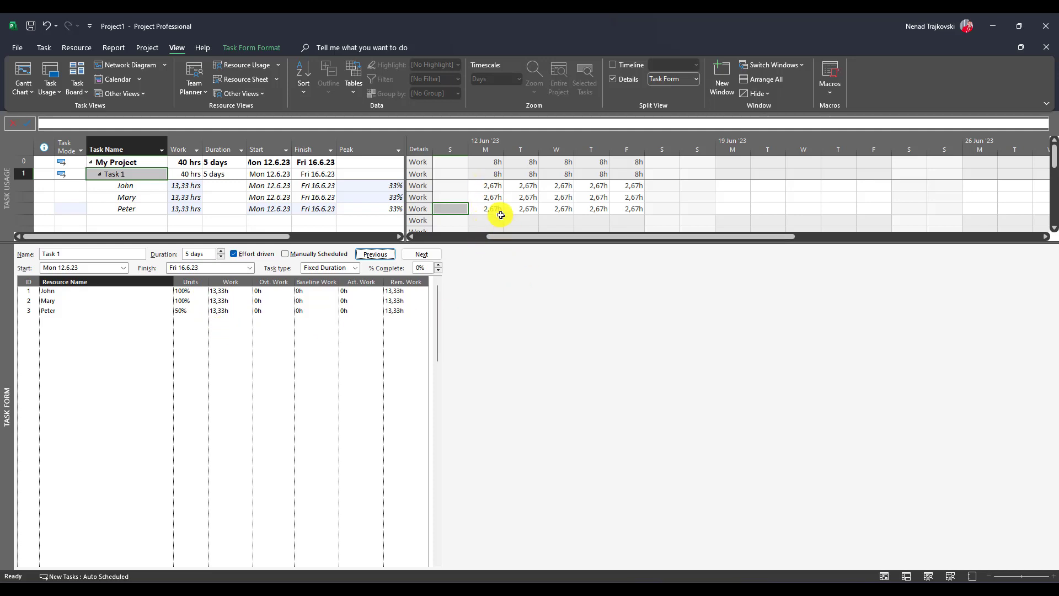
{"action": "mouse_move", "coordinate": [476, 197]}
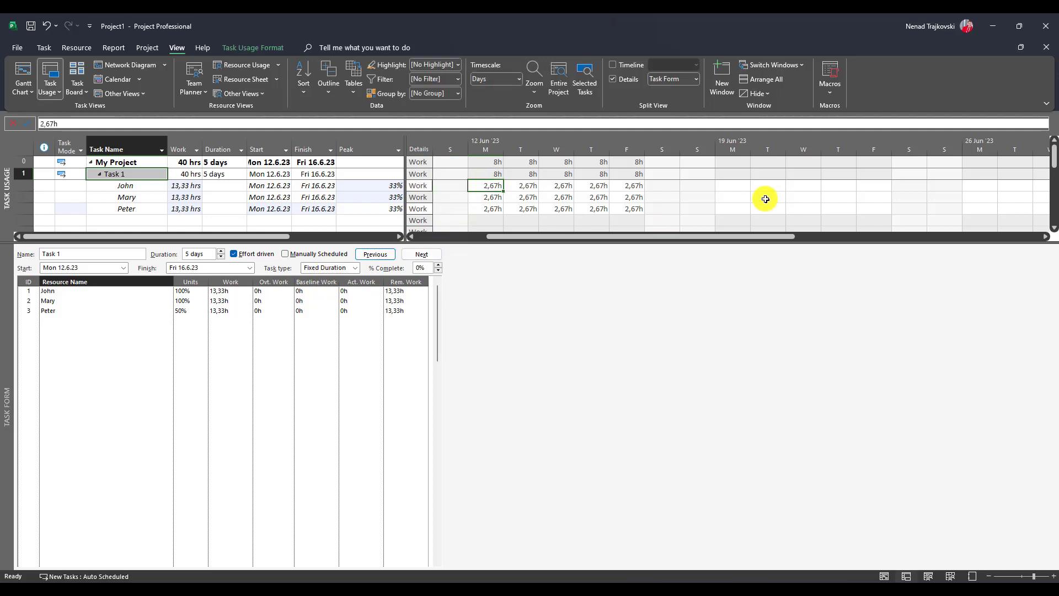
{"action": "mouse_move", "coordinate": [182, 333]}
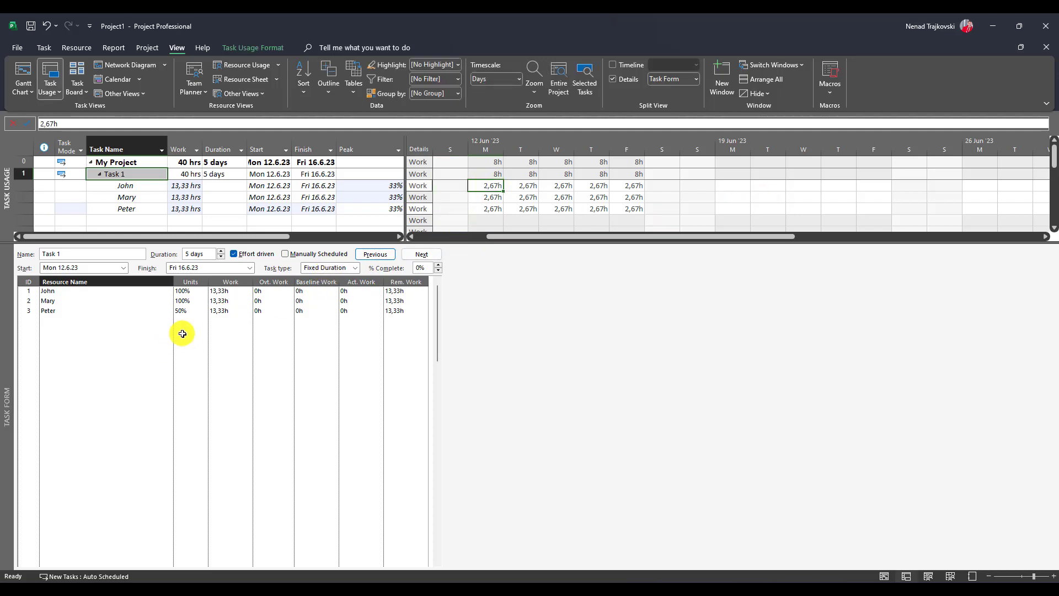
{"action": "mouse_move", "coordinate": [196, 313]}
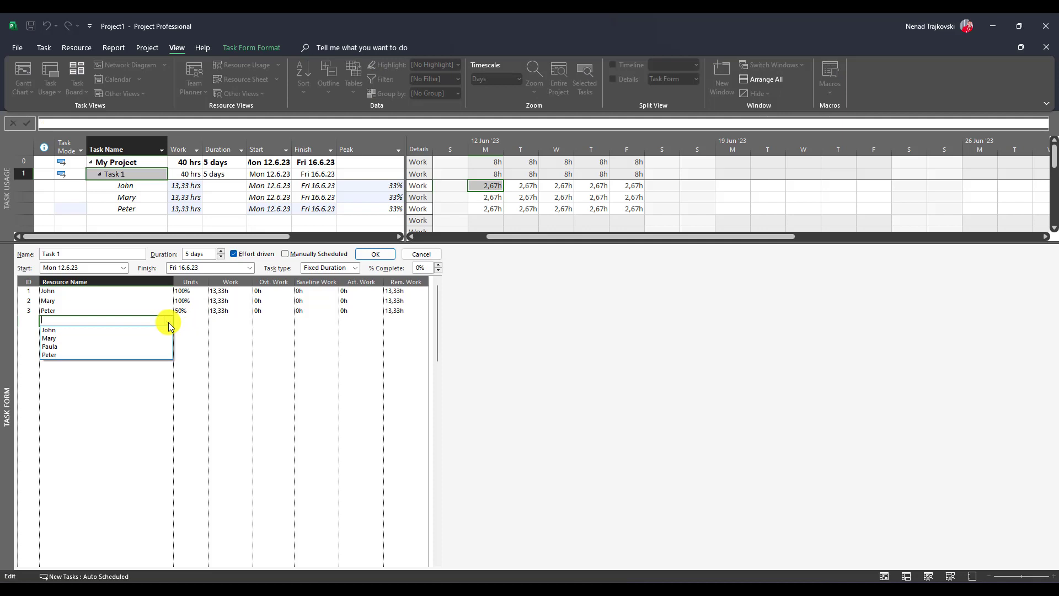
- Pick Paula as Task 1's fourth resource, giving each resource 10 hours
{"action": "left_click", "coordinate": [49, 347]}
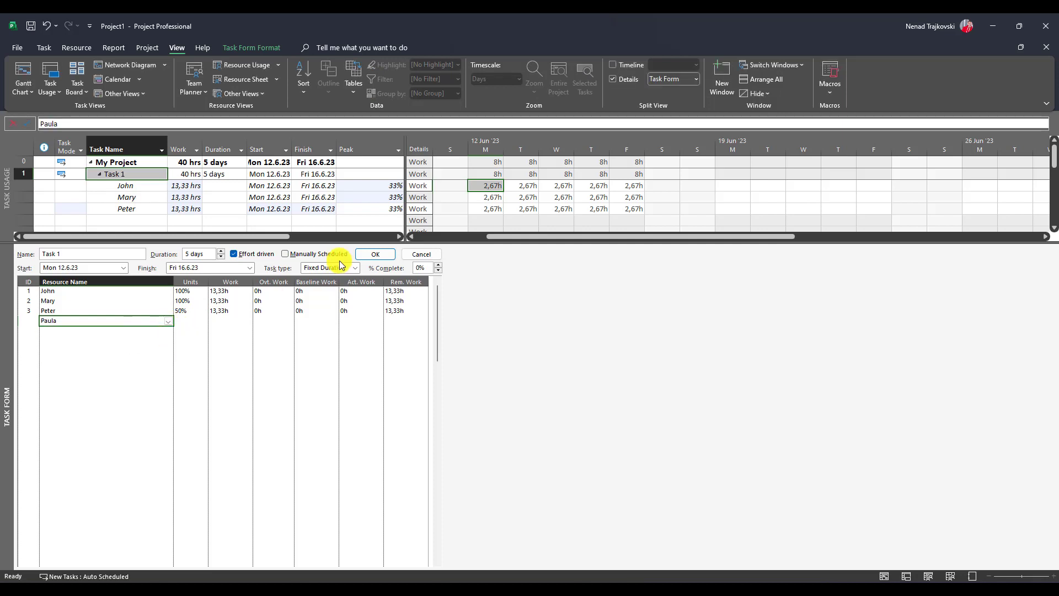
{"action": "left_click", "coordinate": [374, 255]}
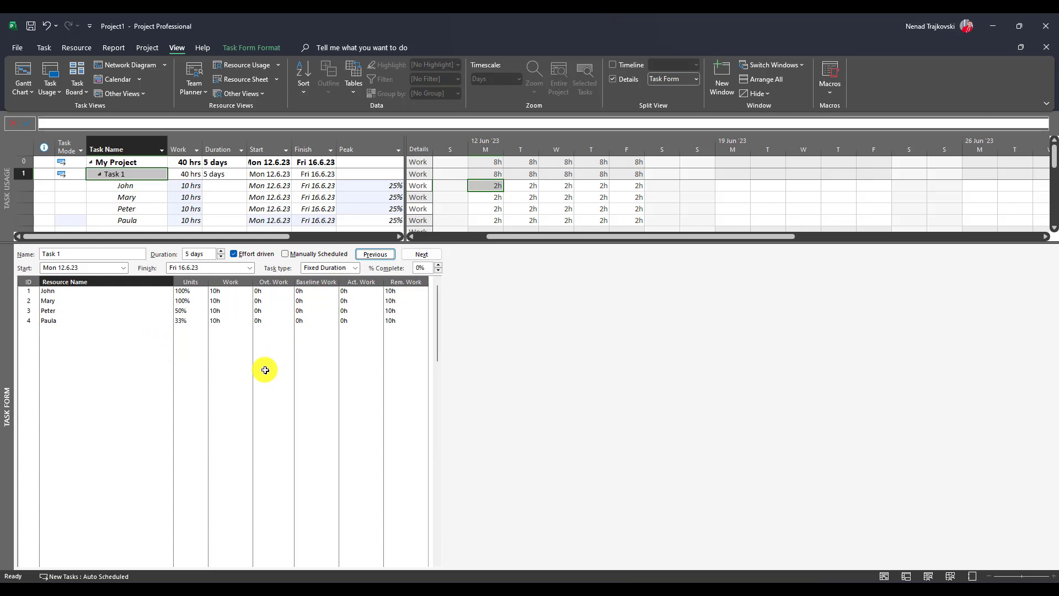
{"action": "mouse_move", "coordinate": [133, 310]}
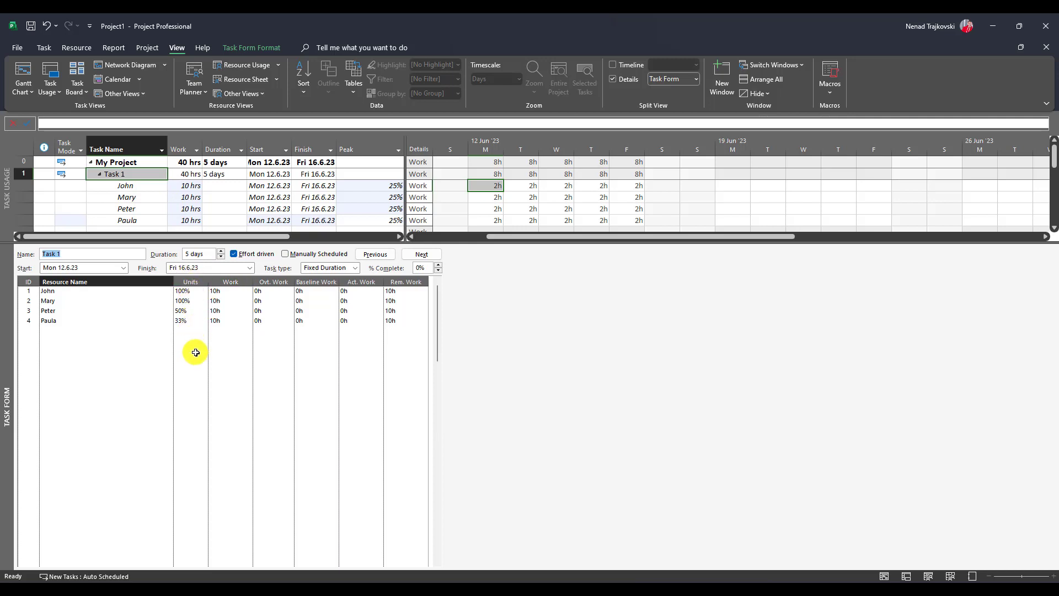
{"action": "mouse_move", "coordinate": [175, 357]}
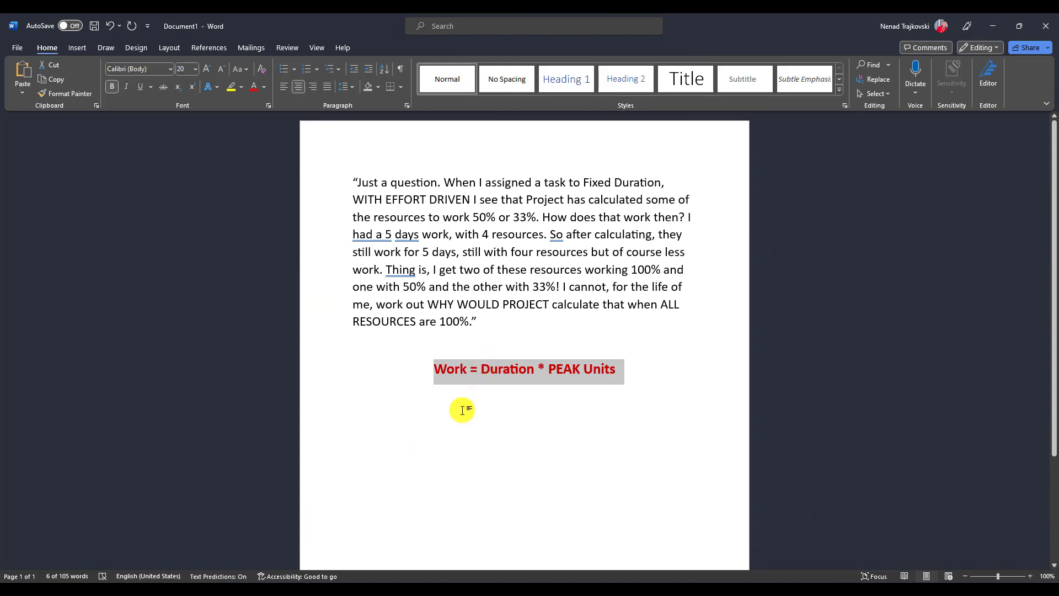
- Type 'Work = 5 days (8 hours per day e.g. 40 hours) * 25%' below the formula
{"action": "left_click", "coordinate": [532, 382]}
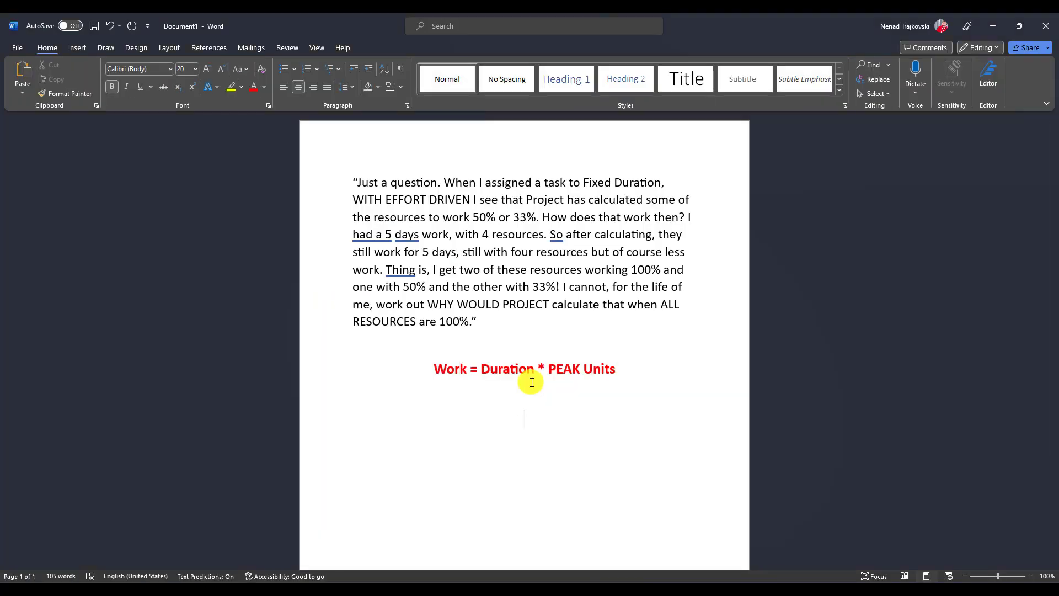
{"action": "type", "text": "Work"}
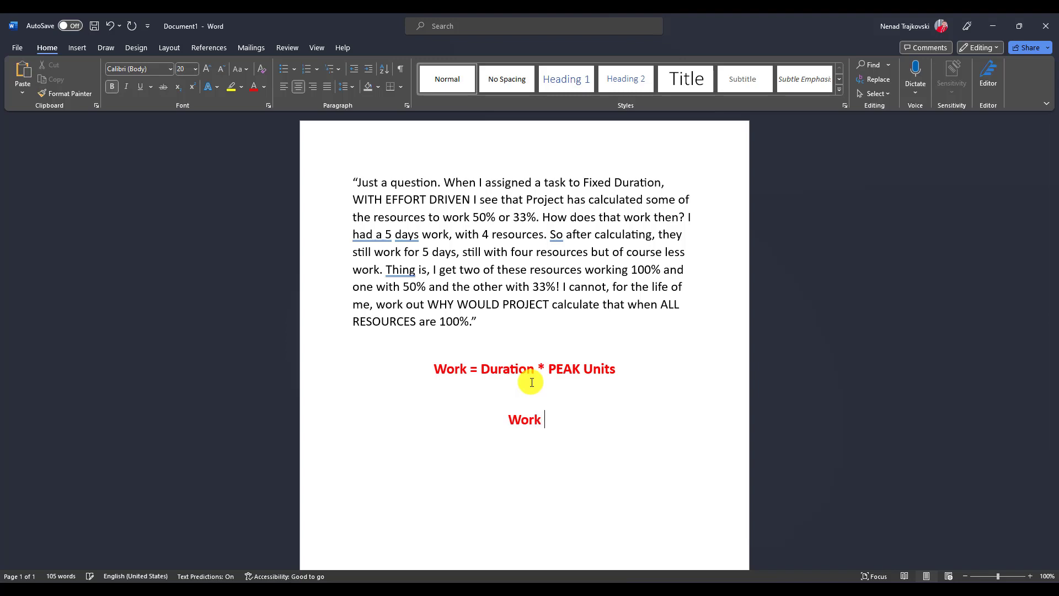
{"action": "type", "text": "= 5 d"}
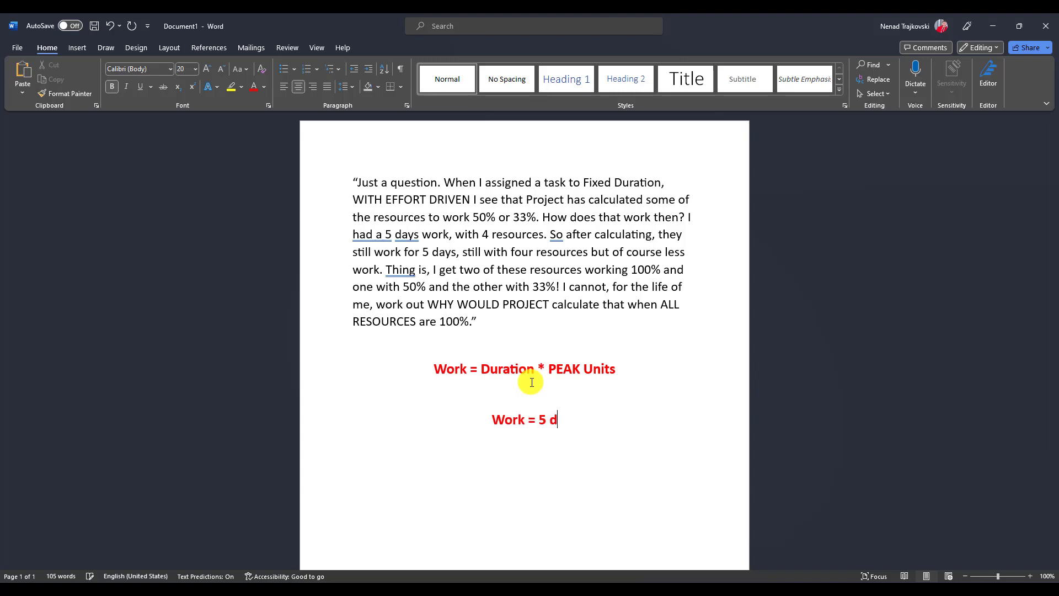
{"action": "type", "text": "ays"}
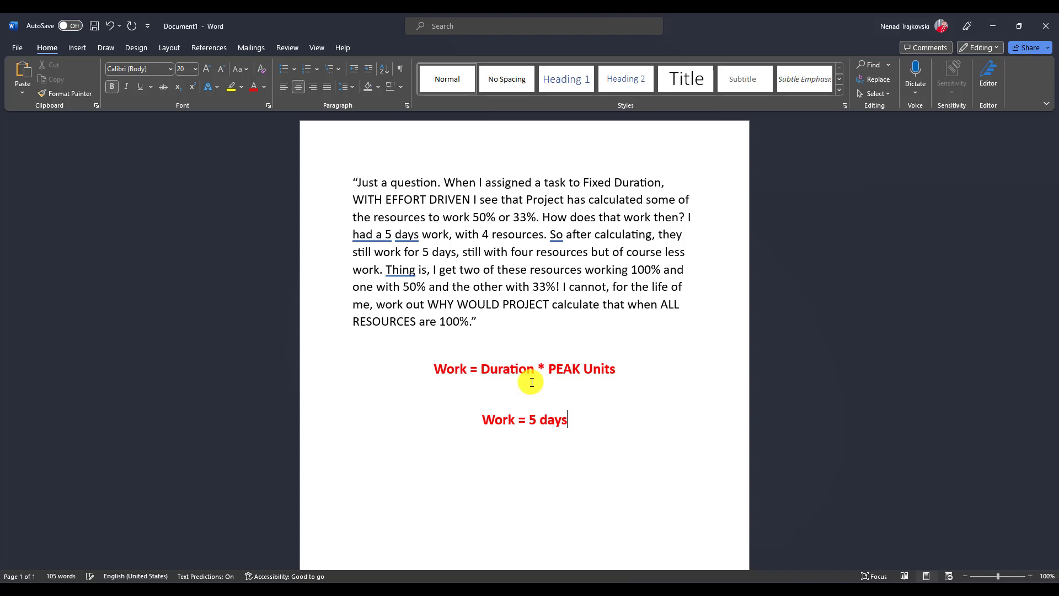
{"action": "type", "text": "("}
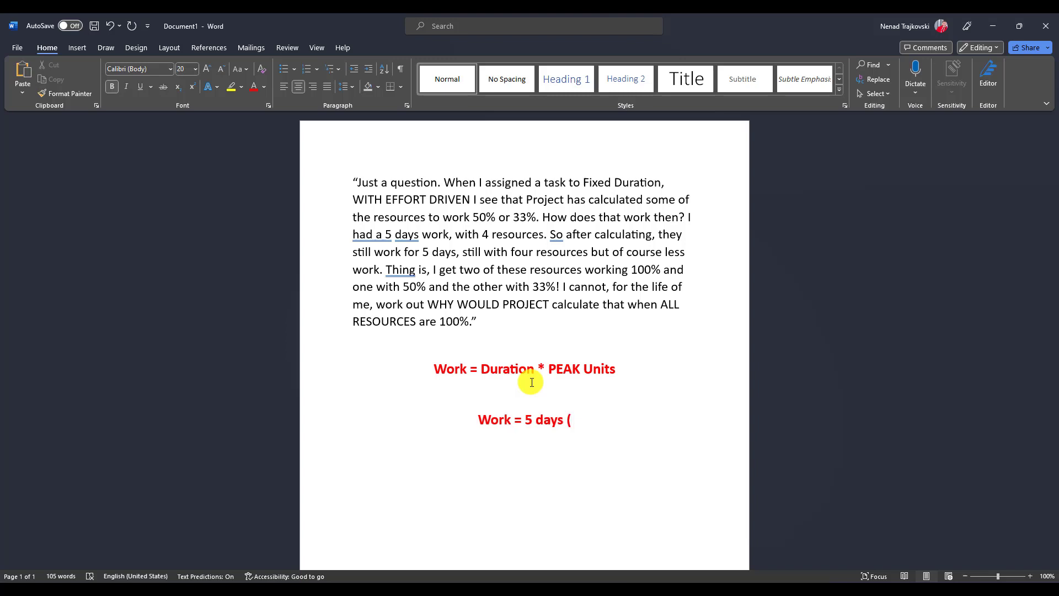
{"action": "type", "text": "8 hour"}
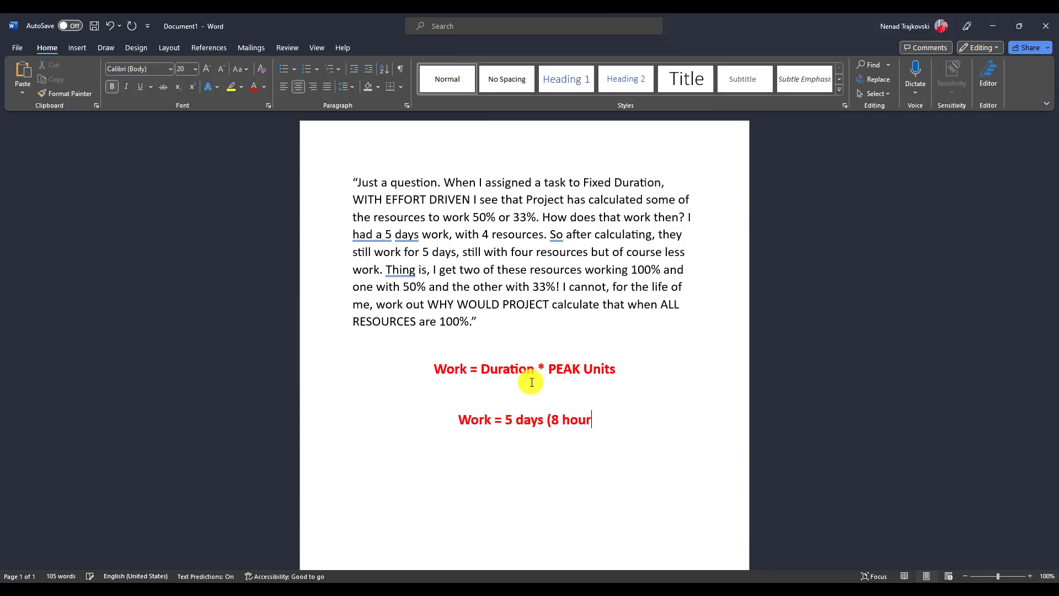
{"action": "type", "text": "s"}
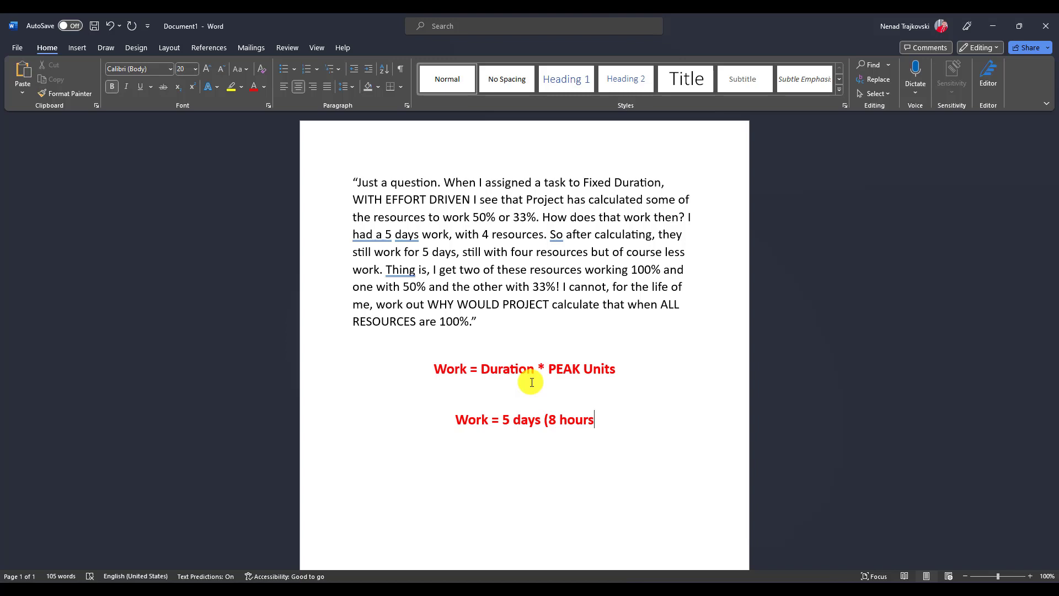
{"action": "type", "text": ")"}
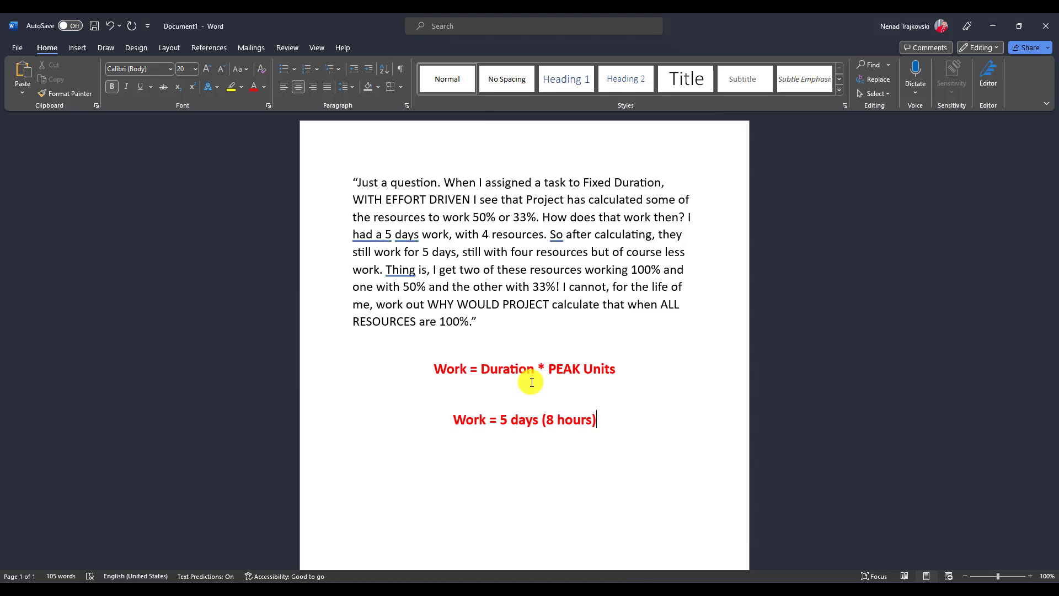
{"action": "type", "text": "per"}
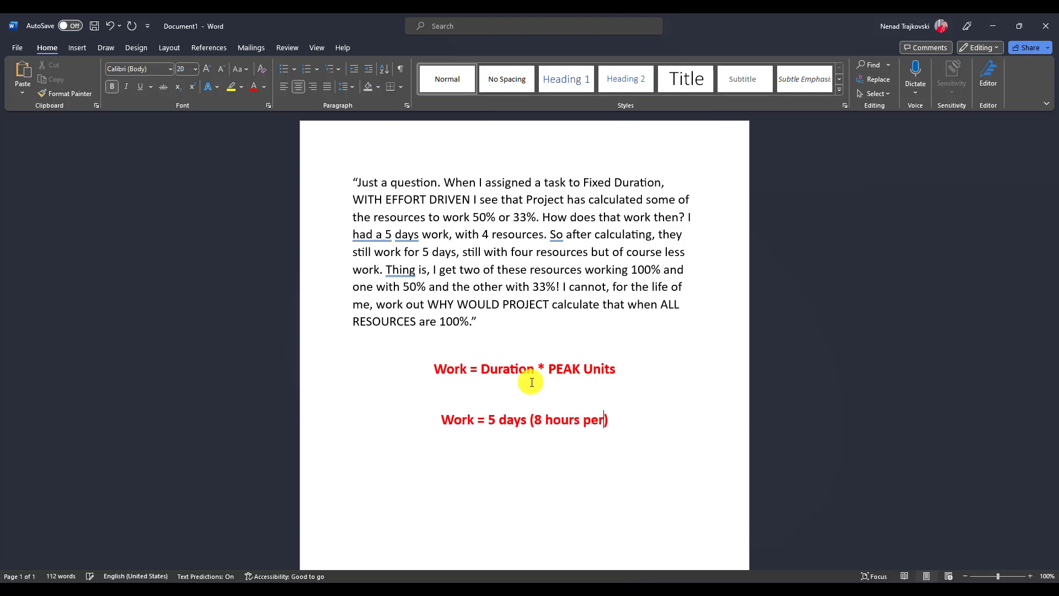
{"action": "type", "text": "day"}
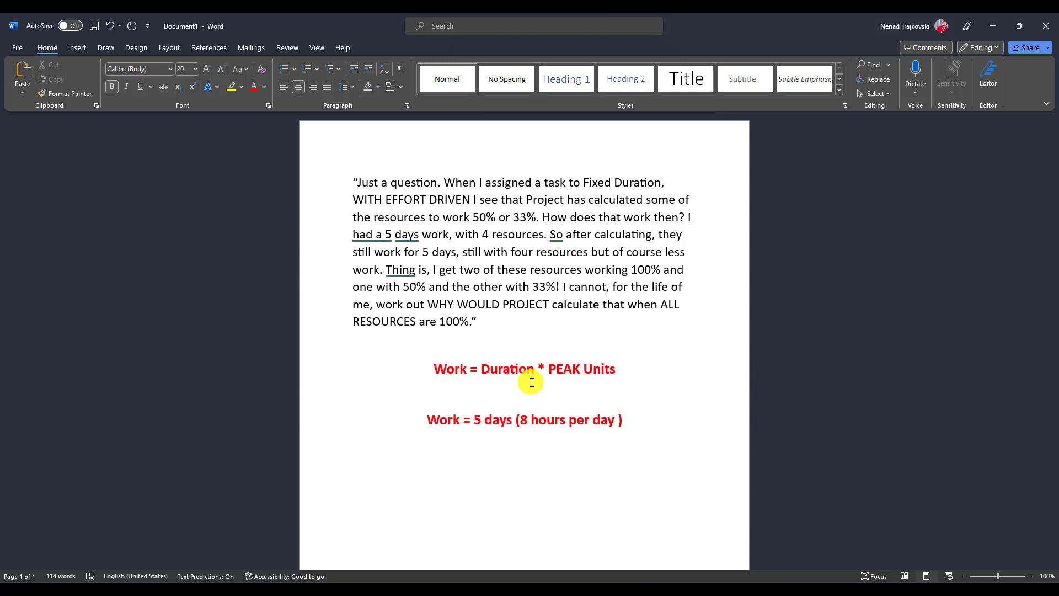
{"action": "type", "text": "e."}
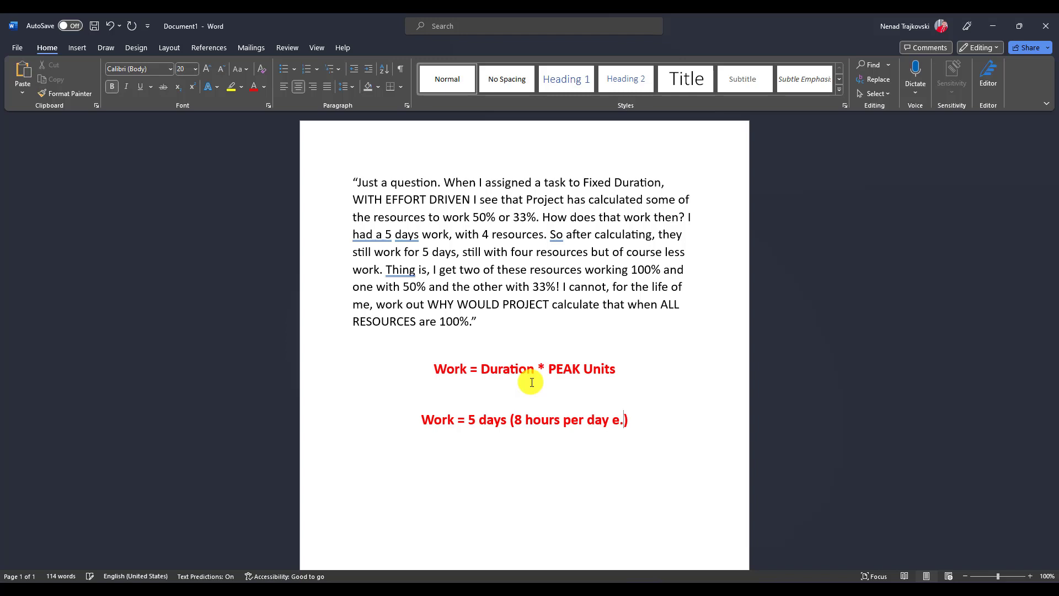
{"action": "type", "text": "e.g."}
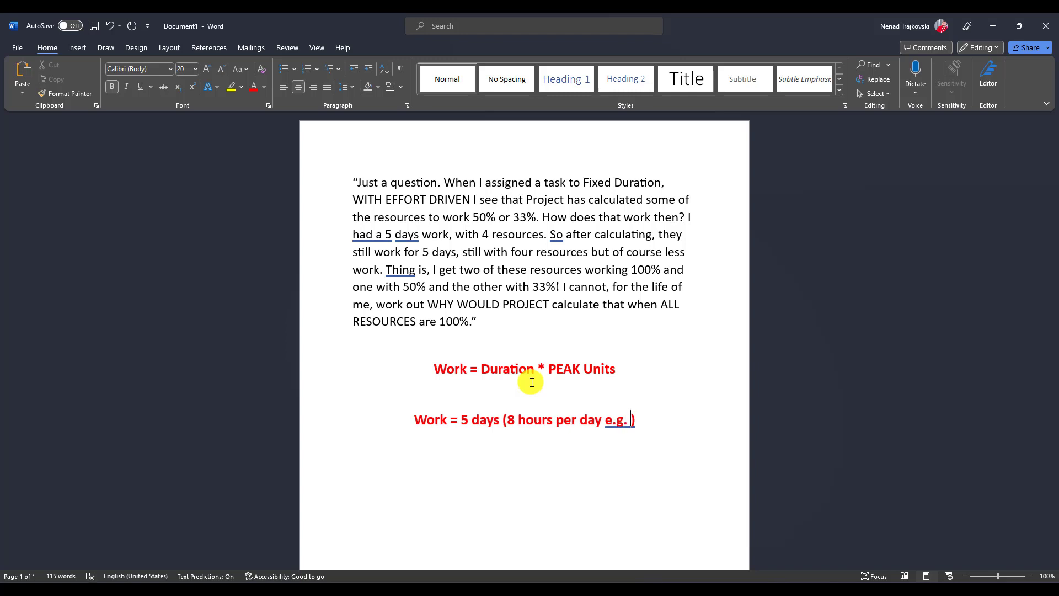
{"action": "type", "text": "40"}
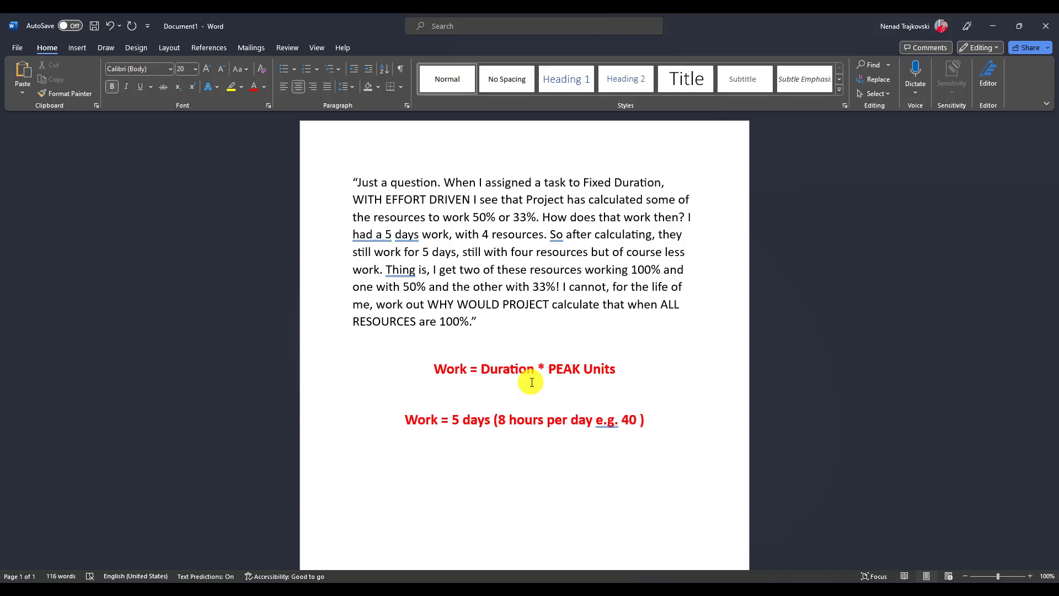
{"action": "type", "text": "hours"}
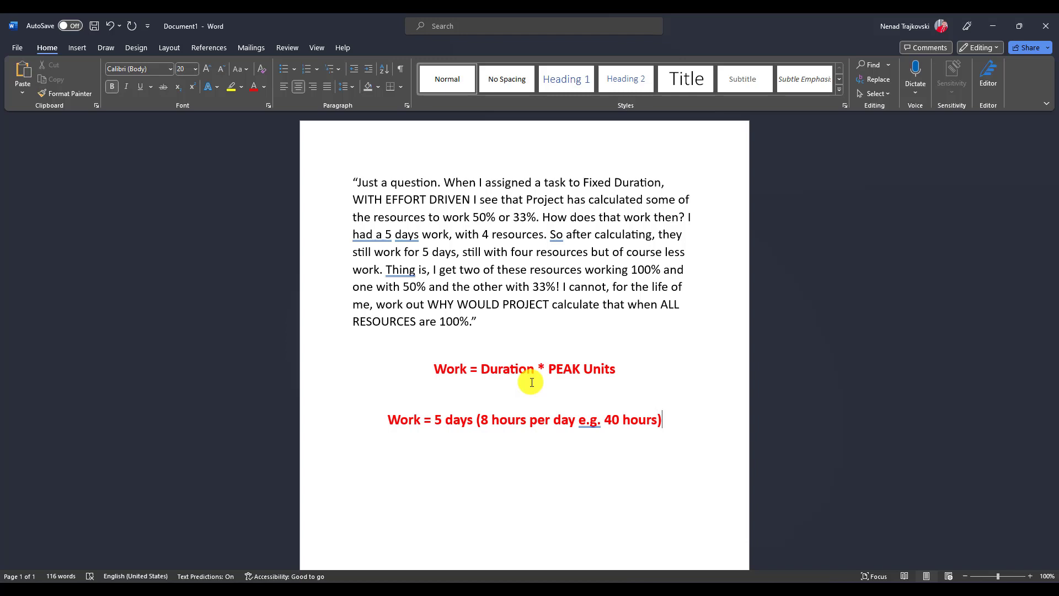
{"action": "type", "text": "* 2"}
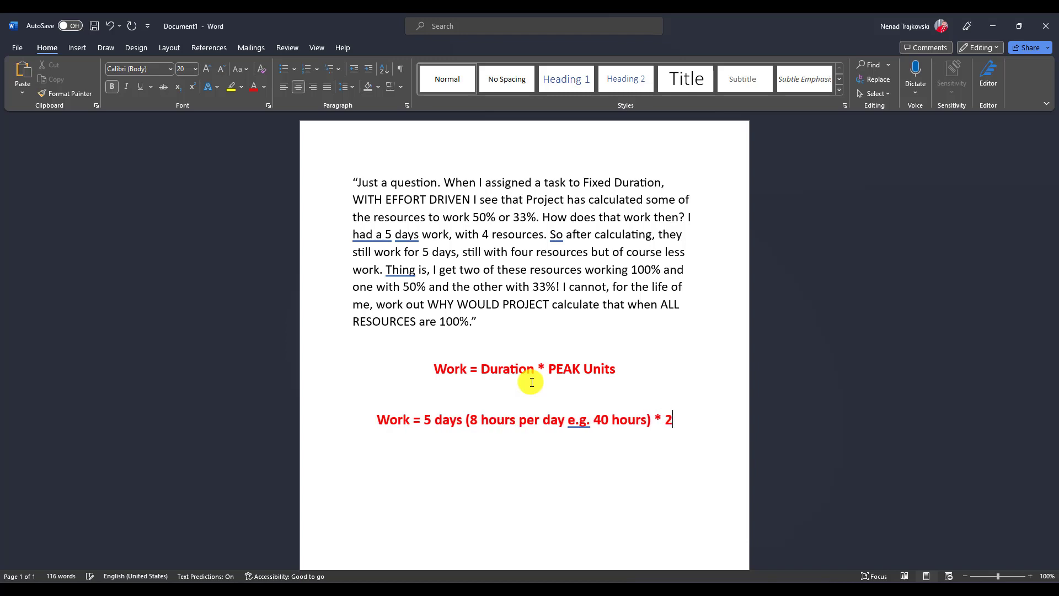
{"action": "type", "text": "5"}
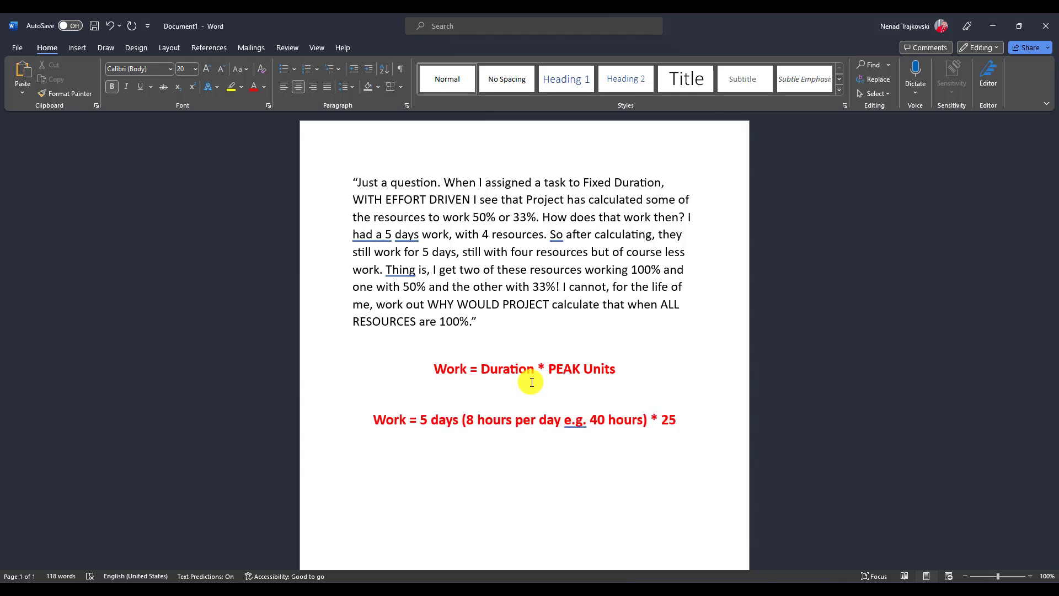
{"action": "type", "text": "%"}
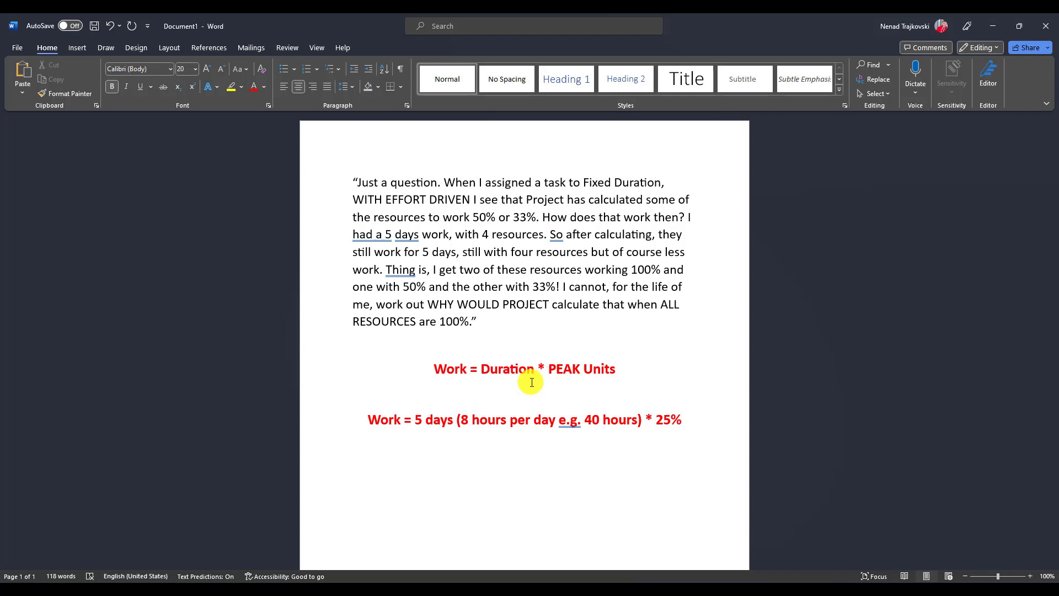
- Add the line 'Work = 5 * 8 * 25%' beneath it
{"action": "type", "text": "Work = 5"}
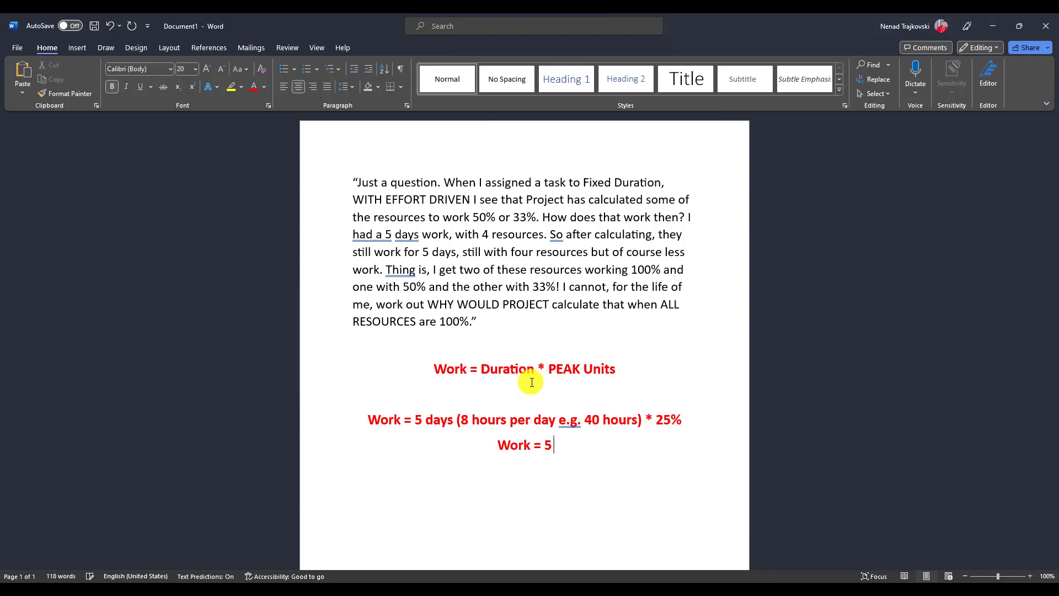
{"action": "type", "text": "* 9"}
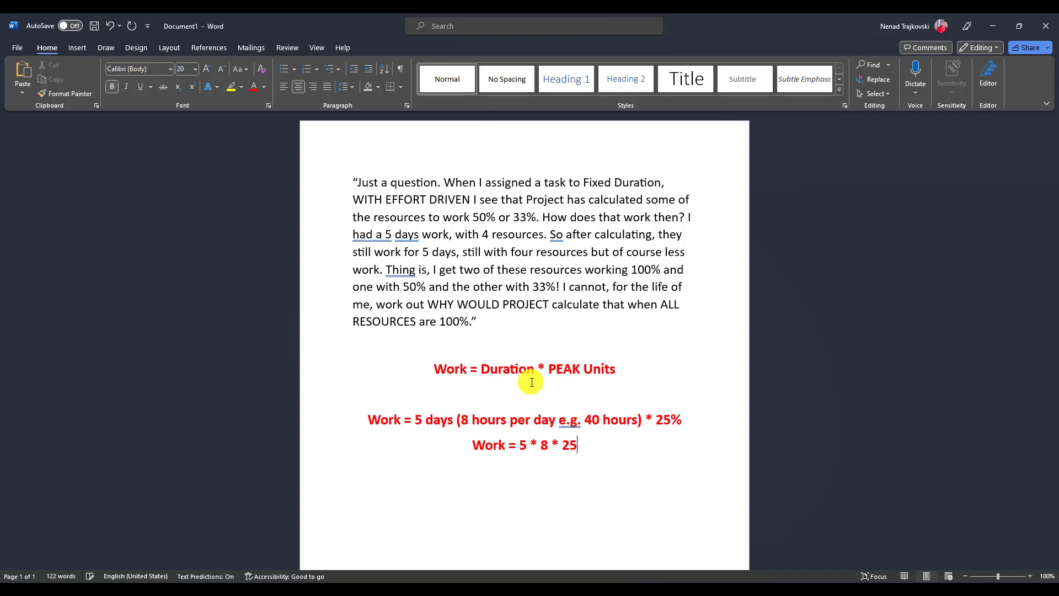
{"action": "type", "text": "%"}
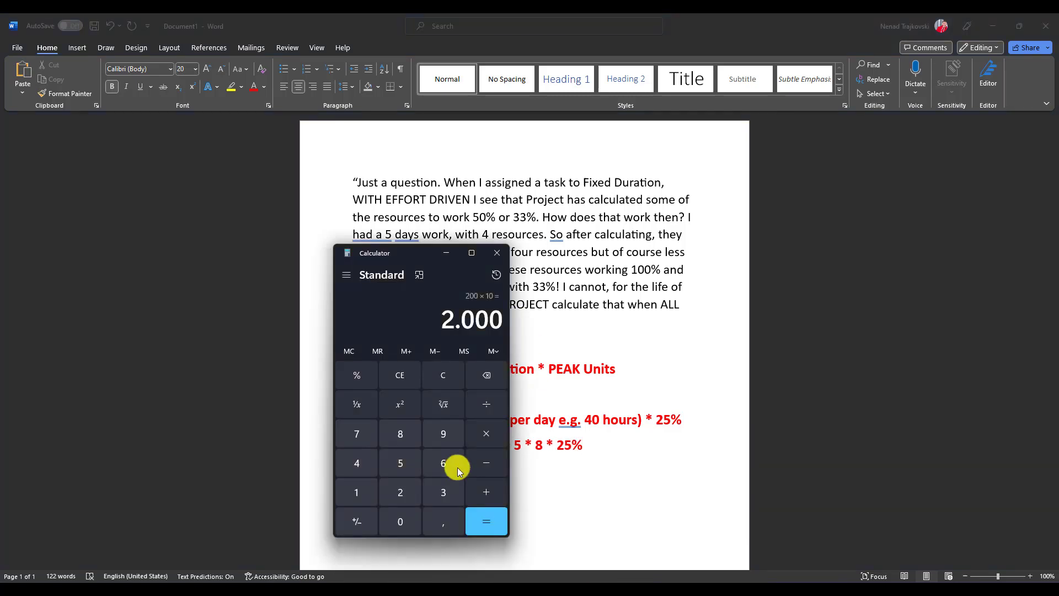
- Compute 5 × 8 × 0.25 = 10 in Calculator, then switch back to Project
{"action": "left_click", "coordinate": [399, 464]}
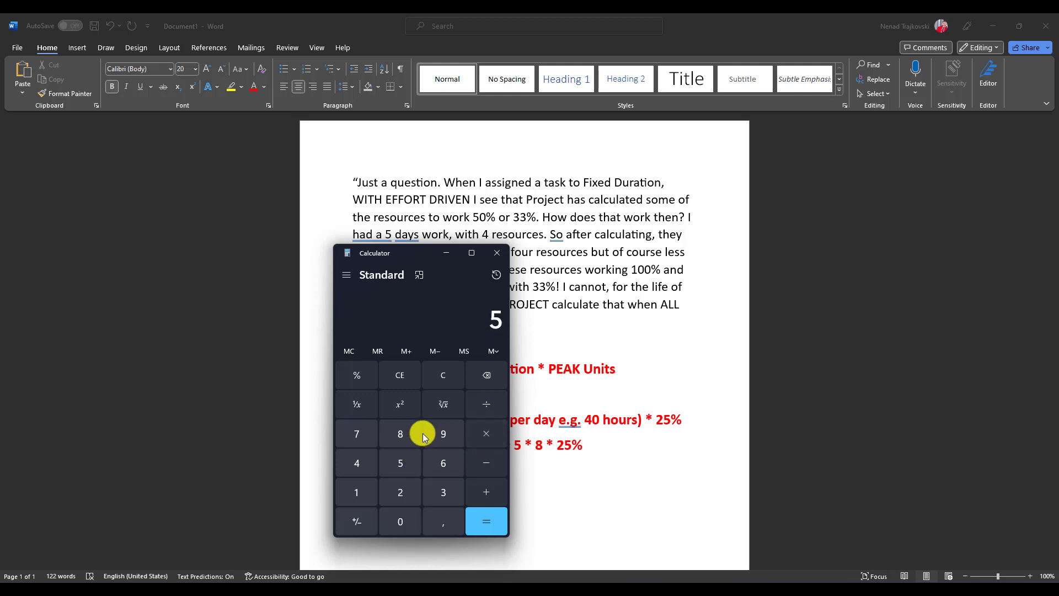
{"action": "left_click", "coordinate": [486, 521]}
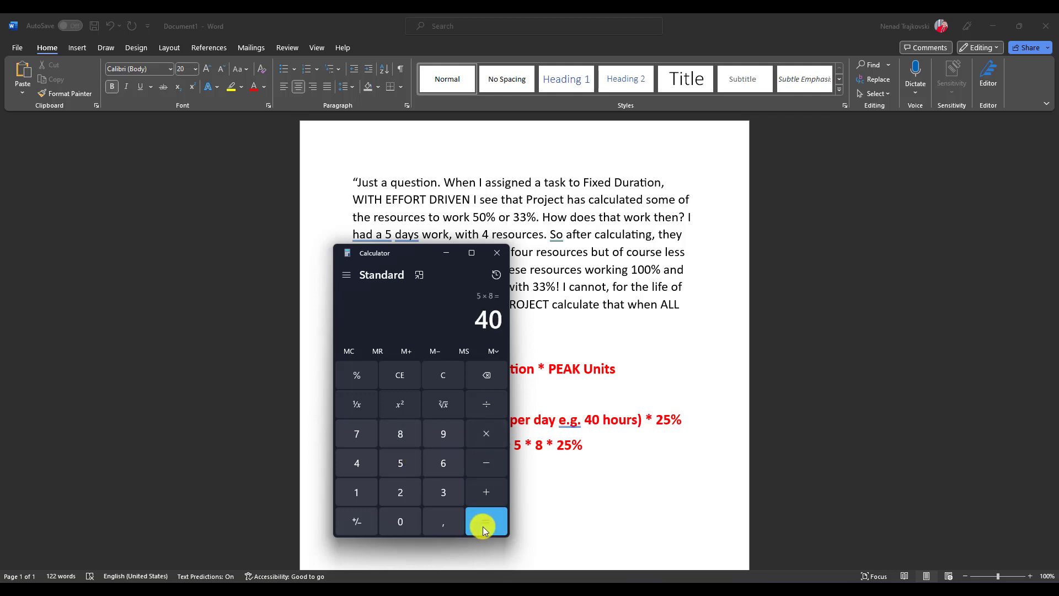
{"action": "left_click", "coordinate": [485, 521]}
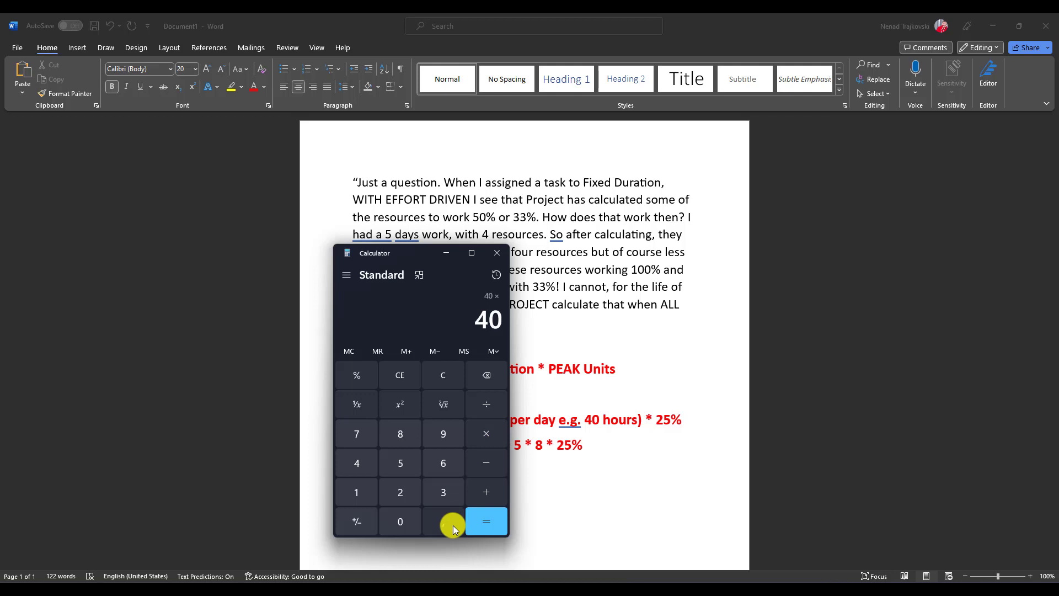
{"action": "left_click", "coordinate": [485, 521]}
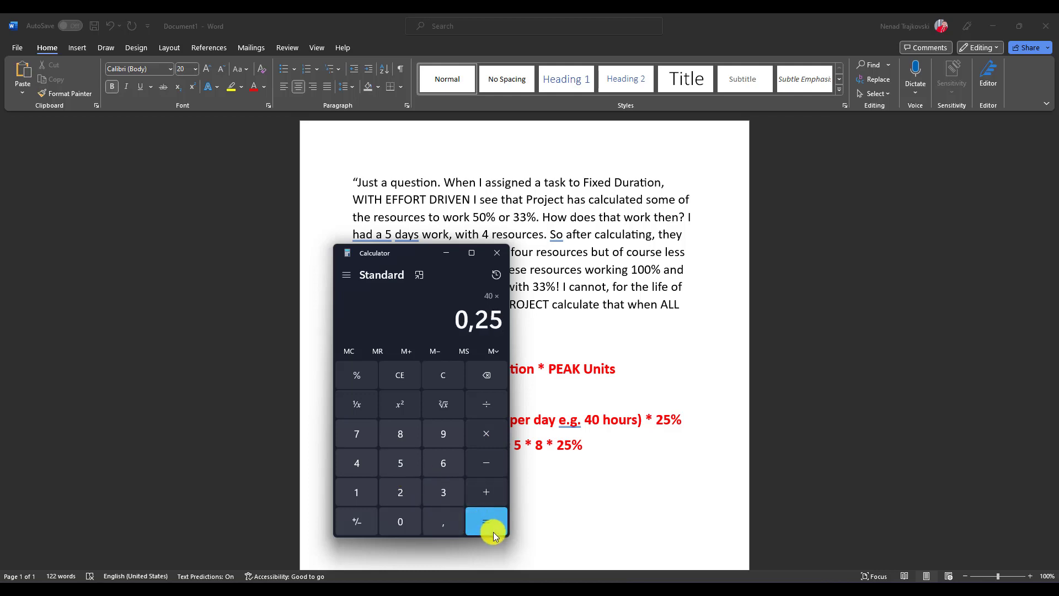
{"action": "key", "text": "Alt+Tab"}
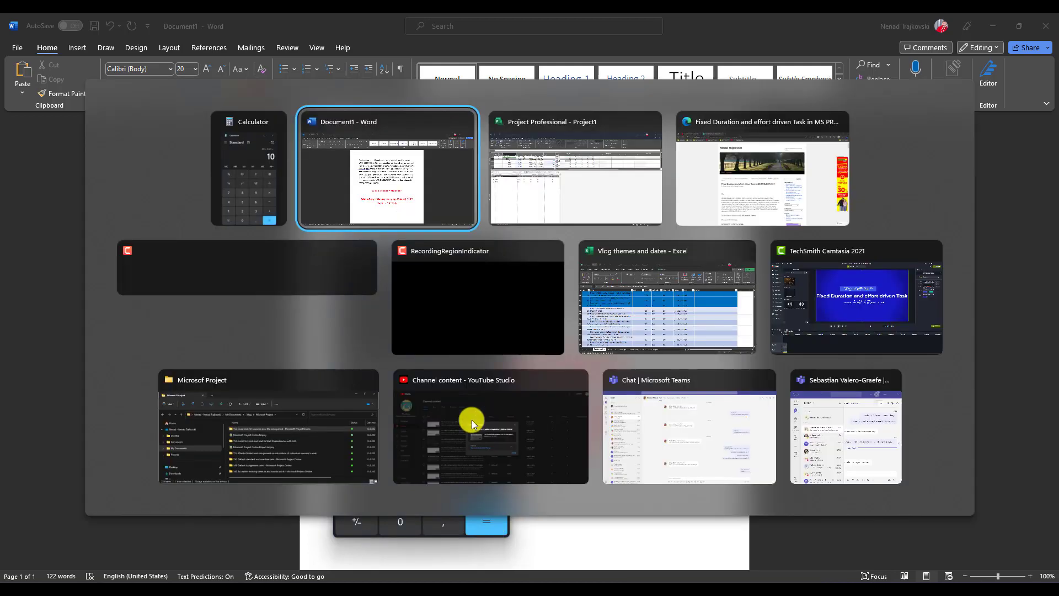
{"action": "left_click", "coordinate": [574, 168]}
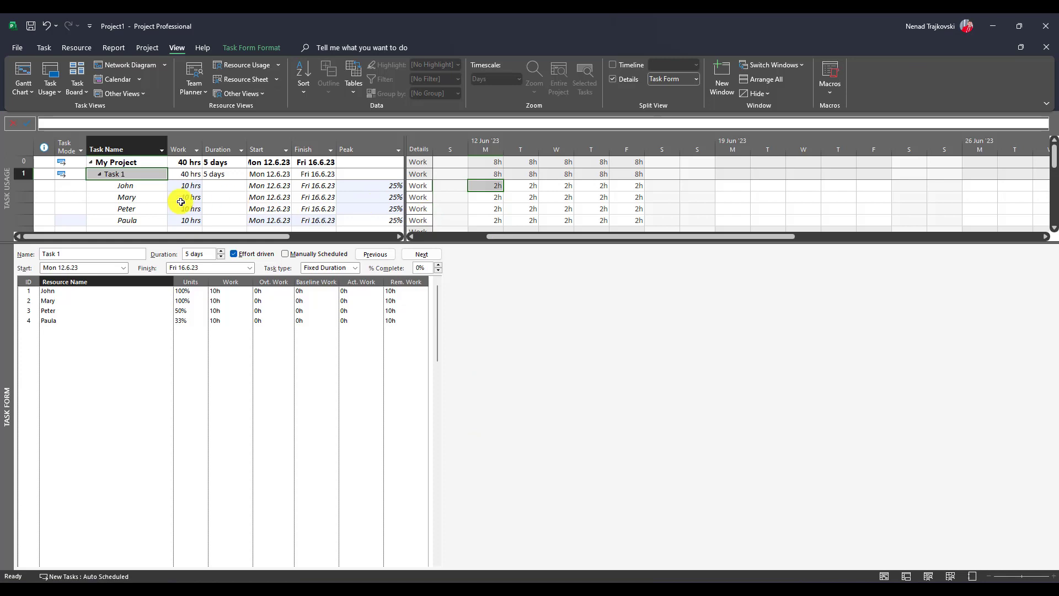